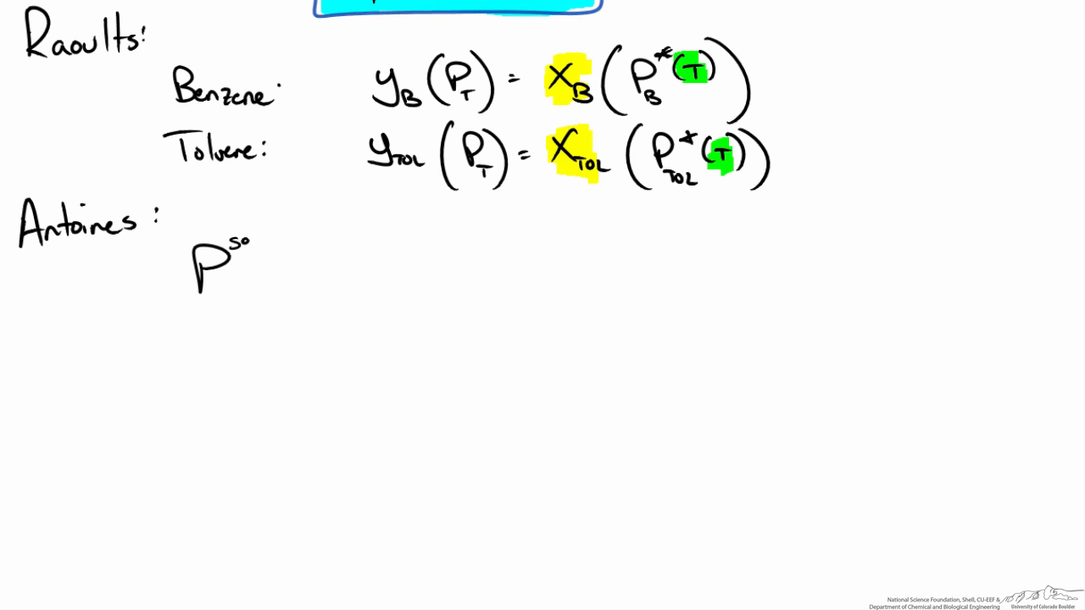
Step: Handwrite Antoine's equation P* = 10^(A − B/(T+C)) with units P* in mm Hg and T in °C
{"action": "type", "text": "at"}
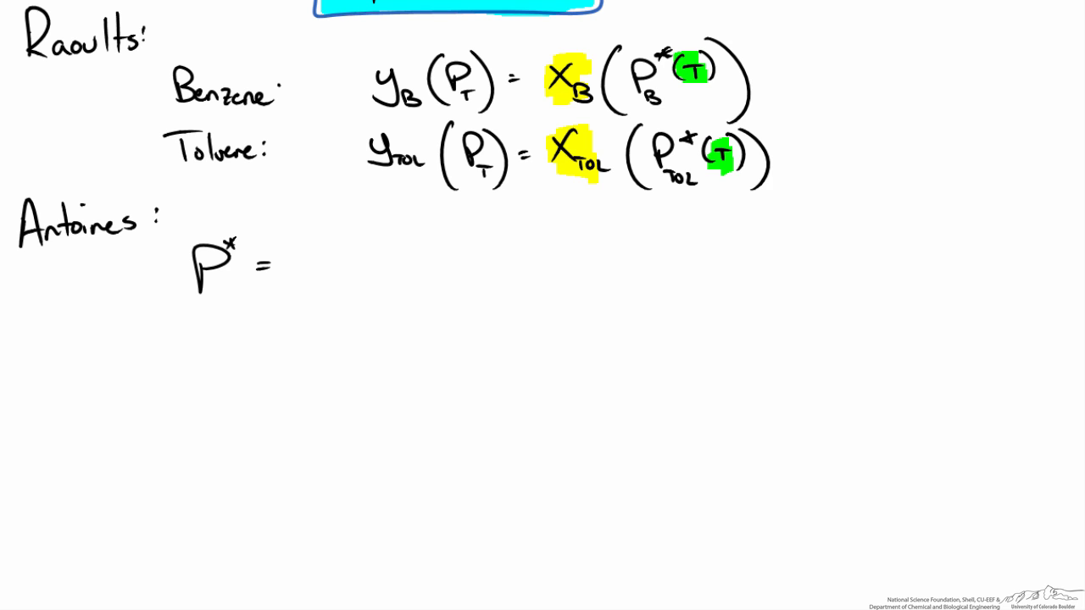
{"action": "type", "text": "10"}
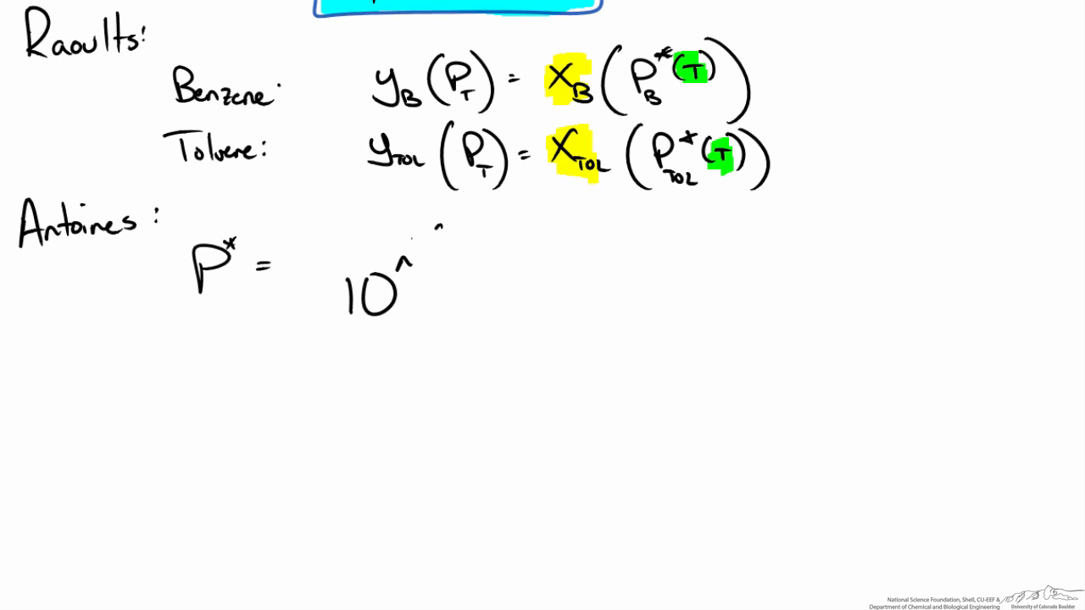
{"action": "type", "text": "(A-"}
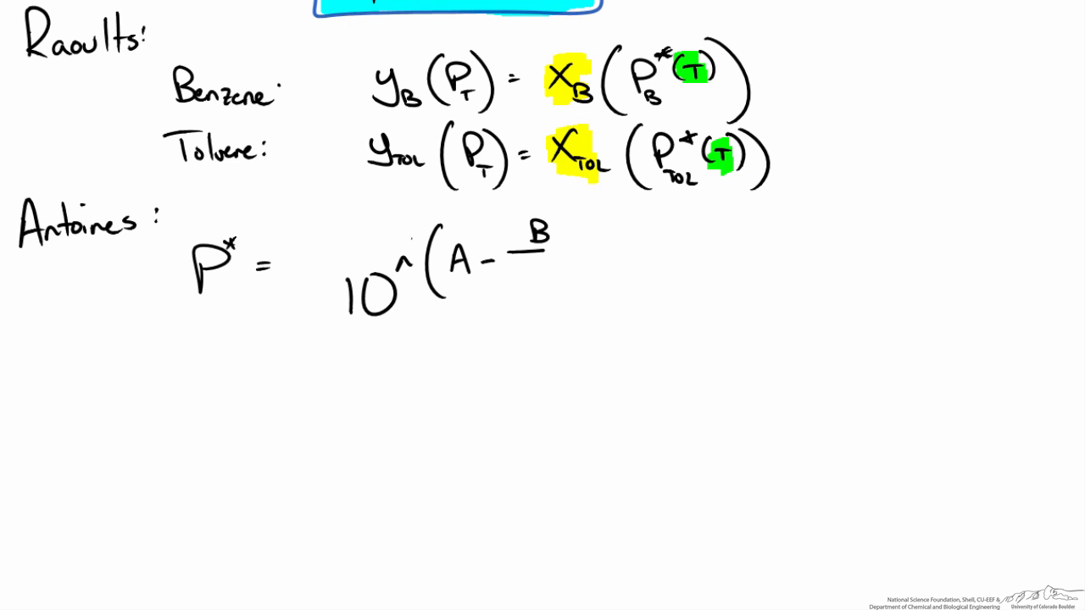
{"action": "type", "text": "T+c"}
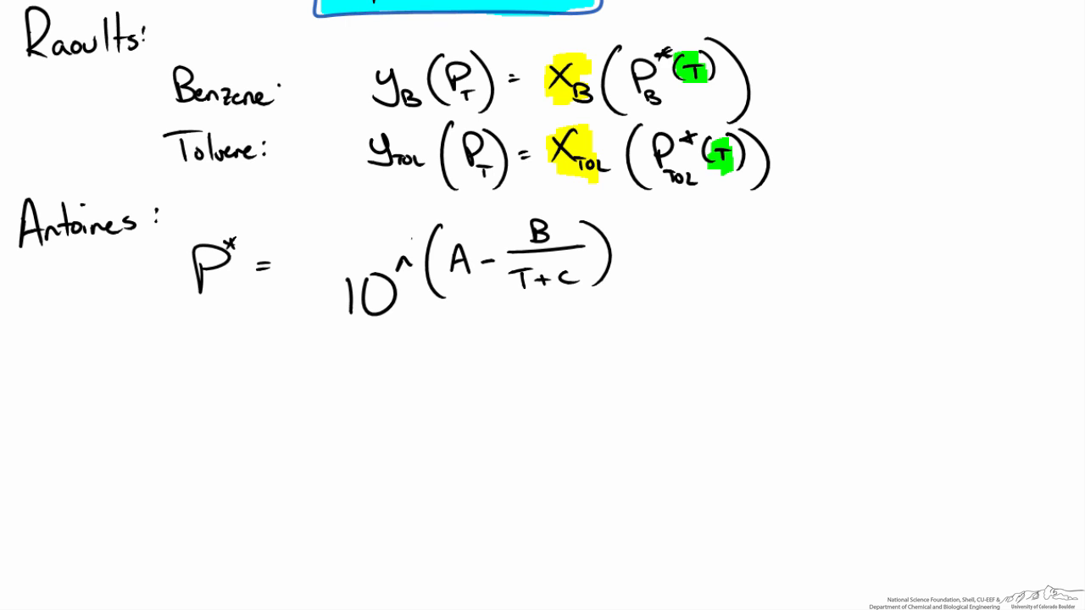
{"action": "type", "text": "P*("}
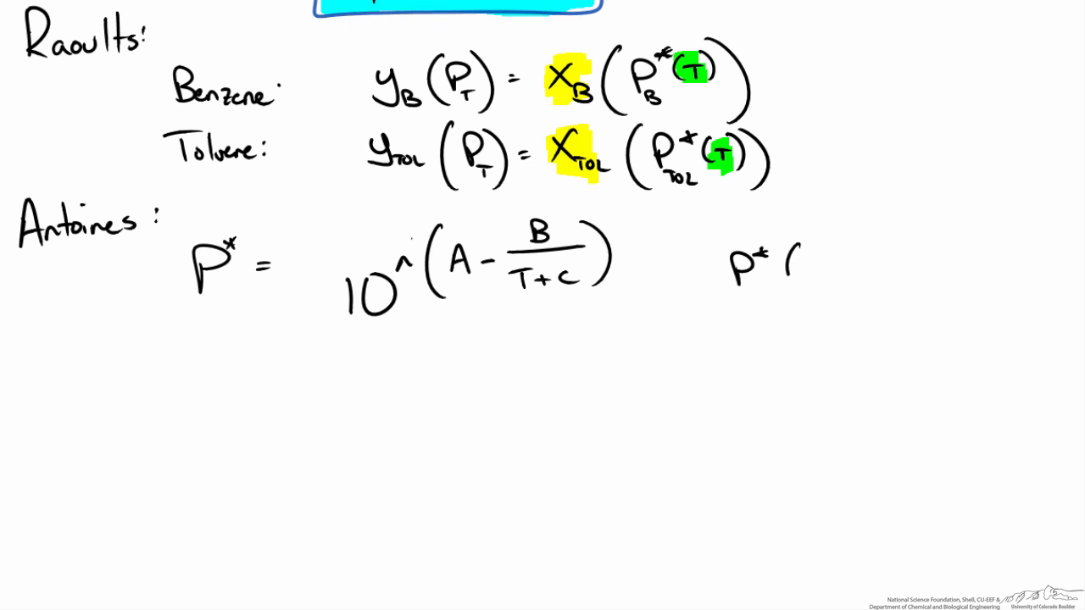
{"action": "type", "text": "mm Hg"}
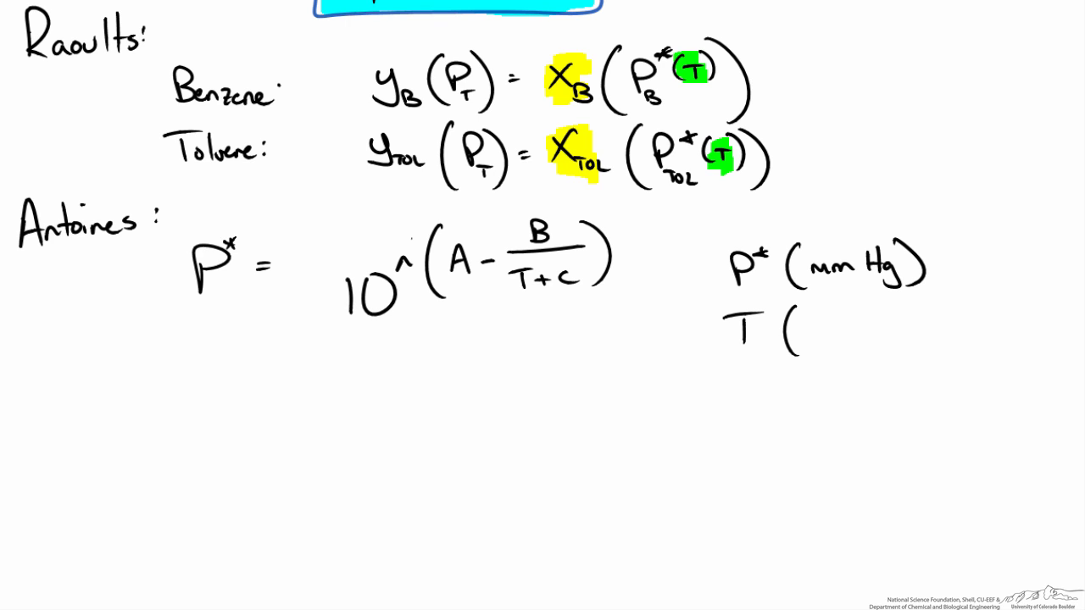
{"action": "type", "text": "°C)"}
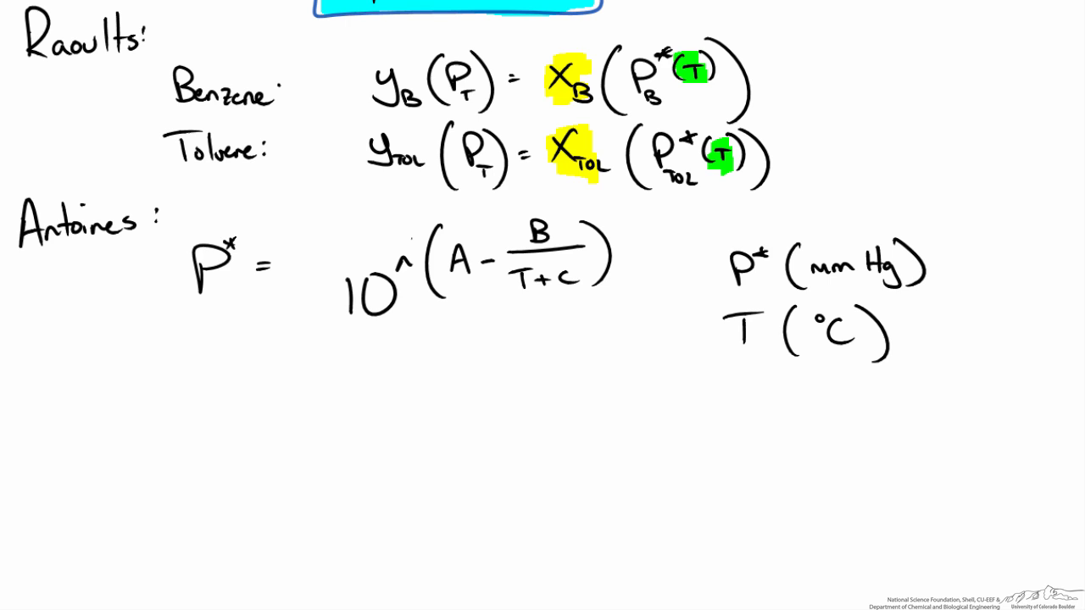
Step: Add the note that constants A, B, C are species dependent
{"action": "type", "text": "A, B, C"}
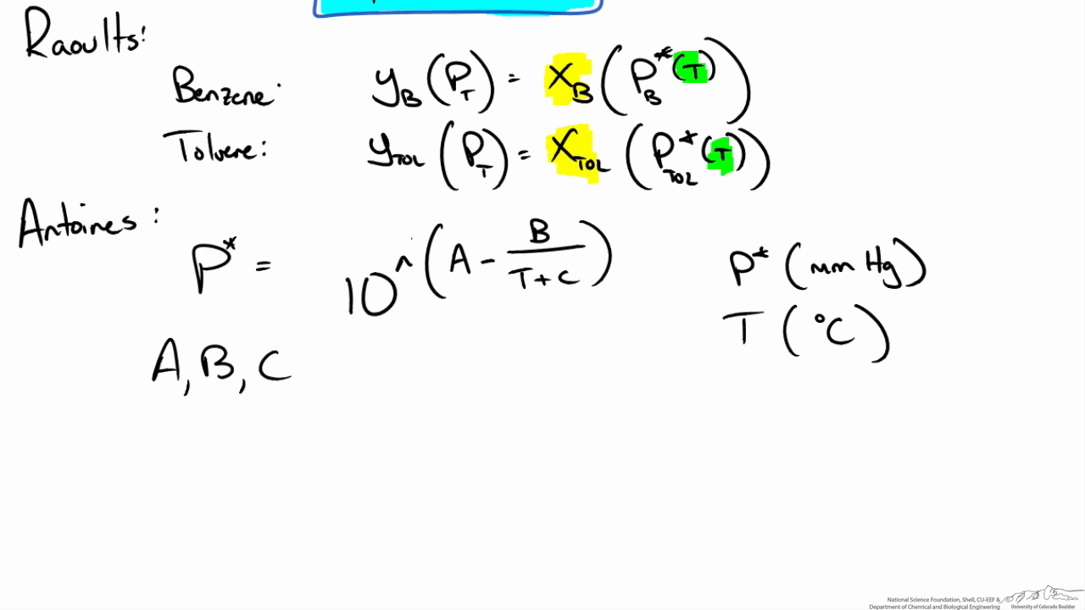
{"action": "type", "text": "species"}
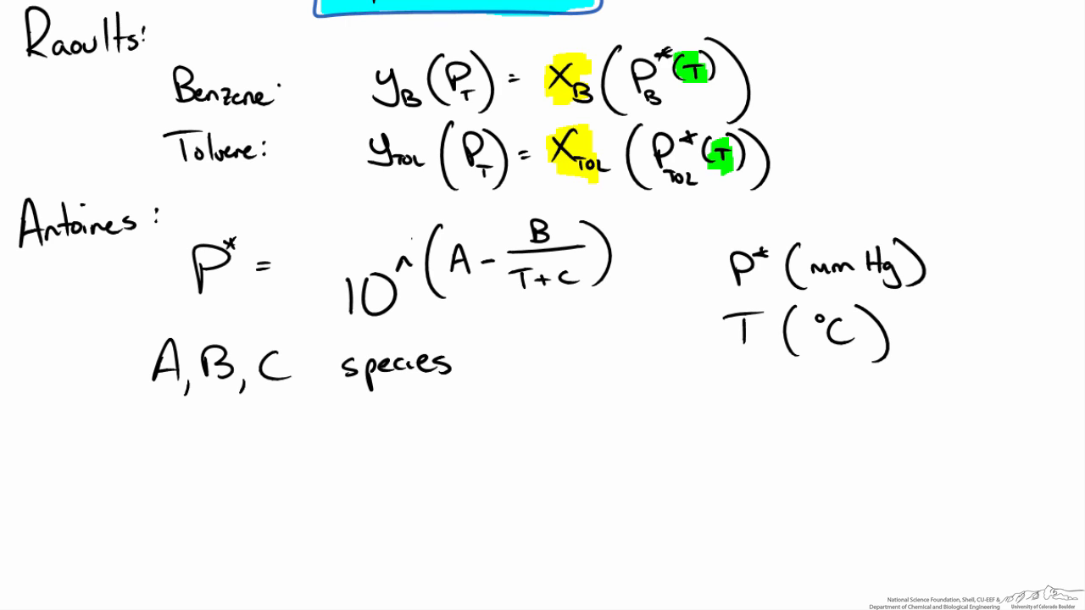
{"action": "type", "text": "dependent"}
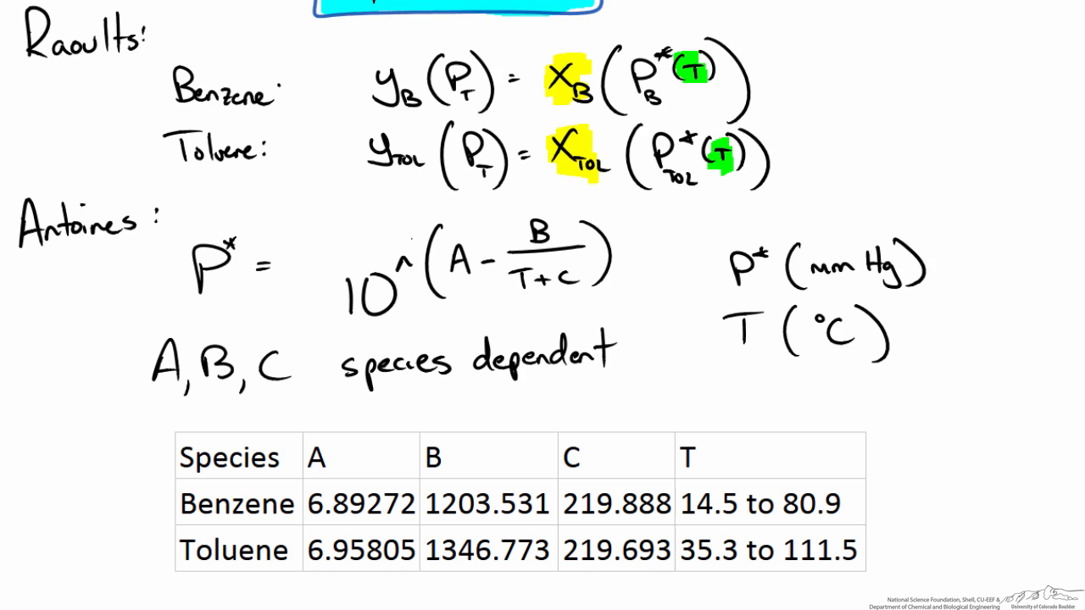
Step: Highlight the temperature range column of the benzene/toluene Antoine constants table
{"action": "left_click_drag", "start_coordinate": [682, 454], "coordinate": [839, 454]}
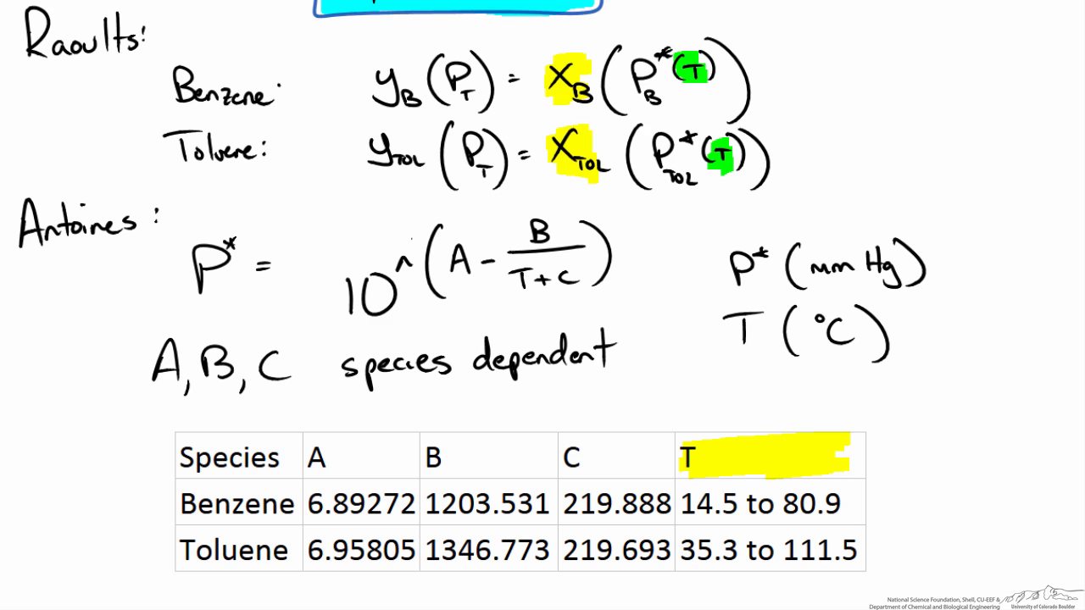
{"action": "left_click", "coordinate": [763, 455]}
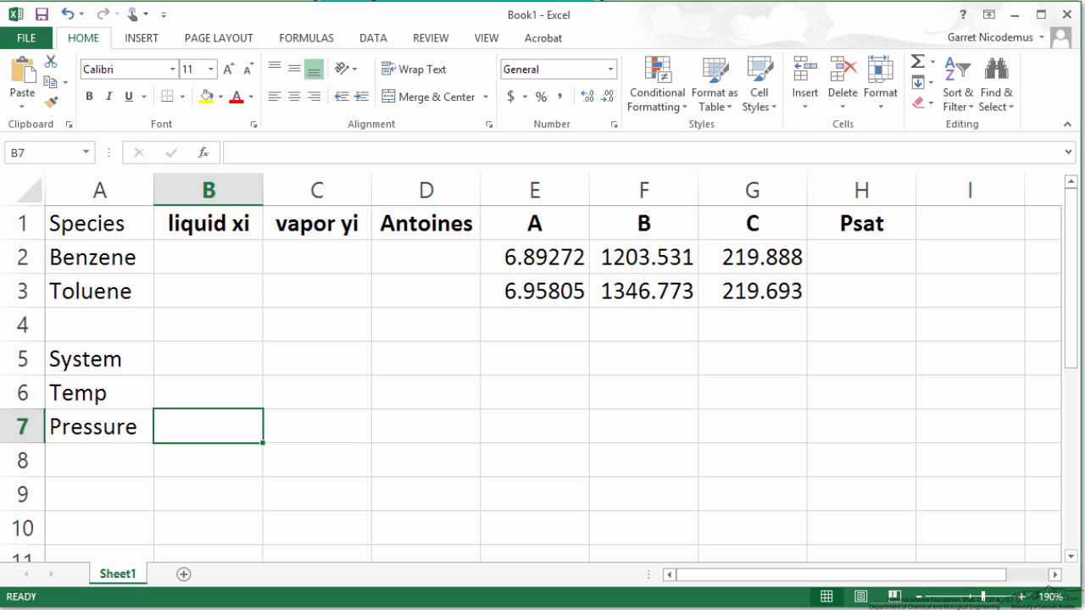
Step: Enter vapor fractions yi: 0.65 for benzene and 0.35 for toluene
{"action": "left_click", "coordinate": [207, 394]}
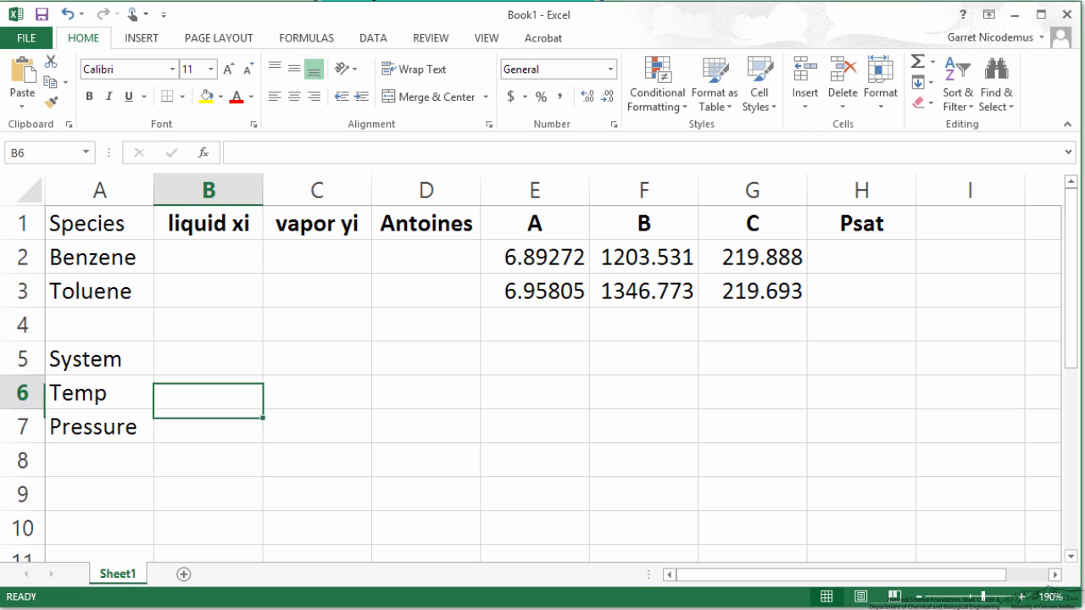
{"action": "left_click", "coordinate": [206, 257]}
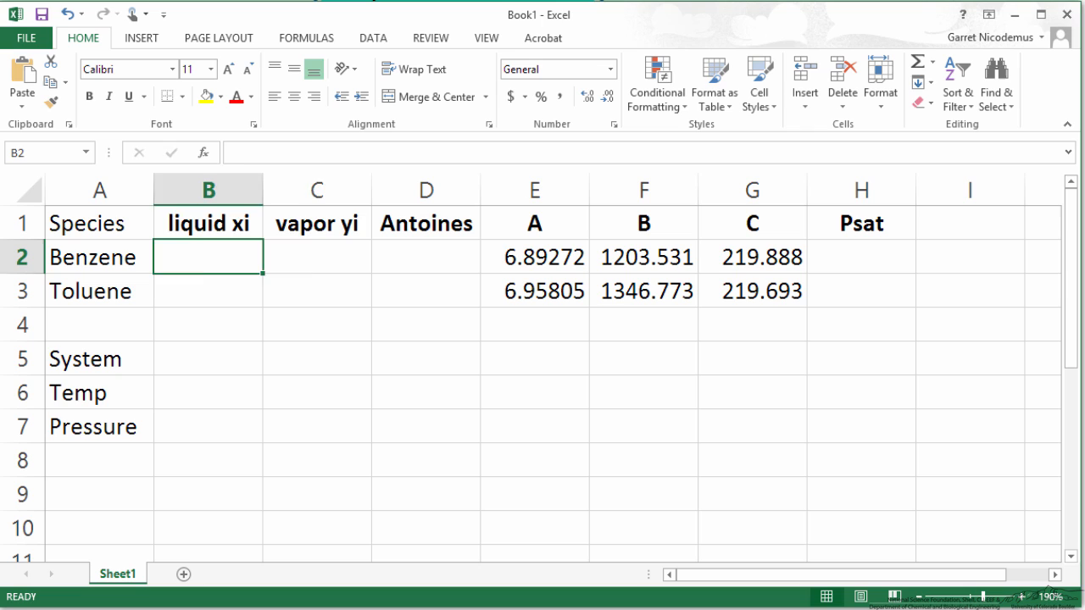
{"action": "left_click", "coordinate": [315, 256]}
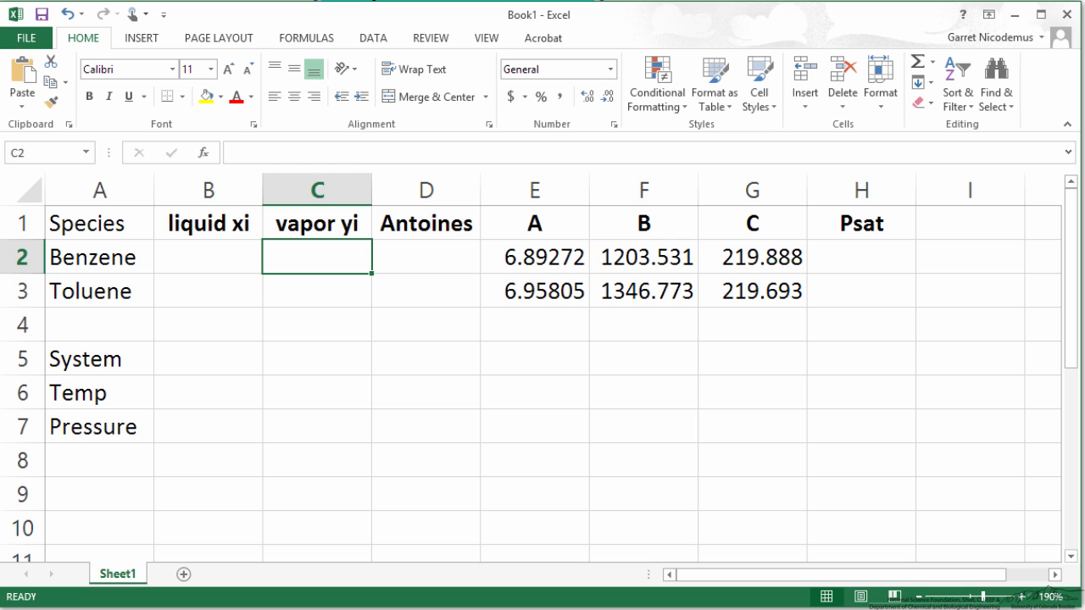
{"action": "type", "text": "0.65"}
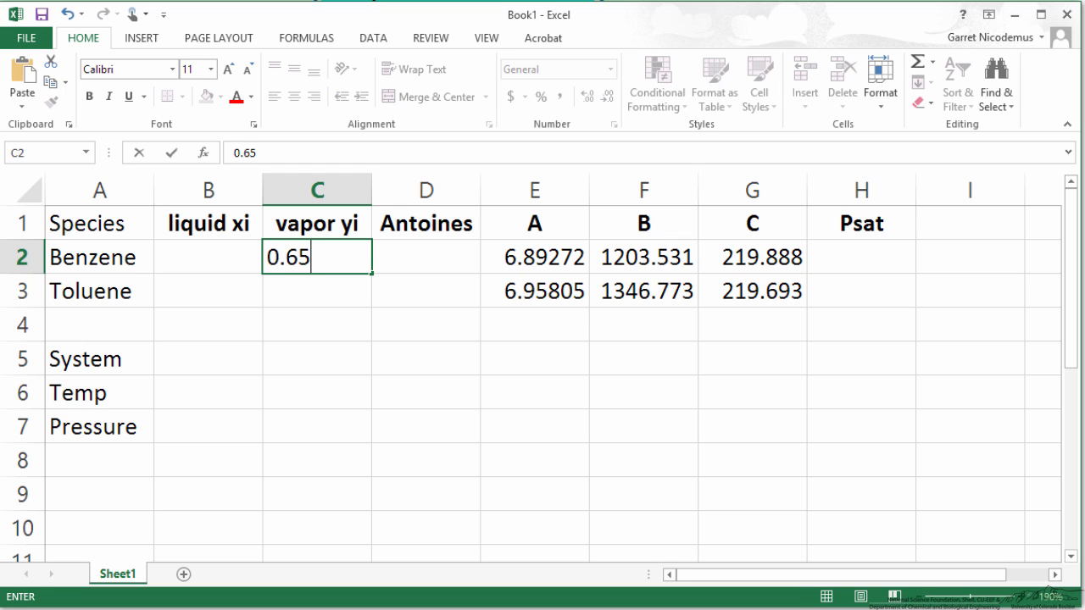
{"action": "type", "text": "0.35"}
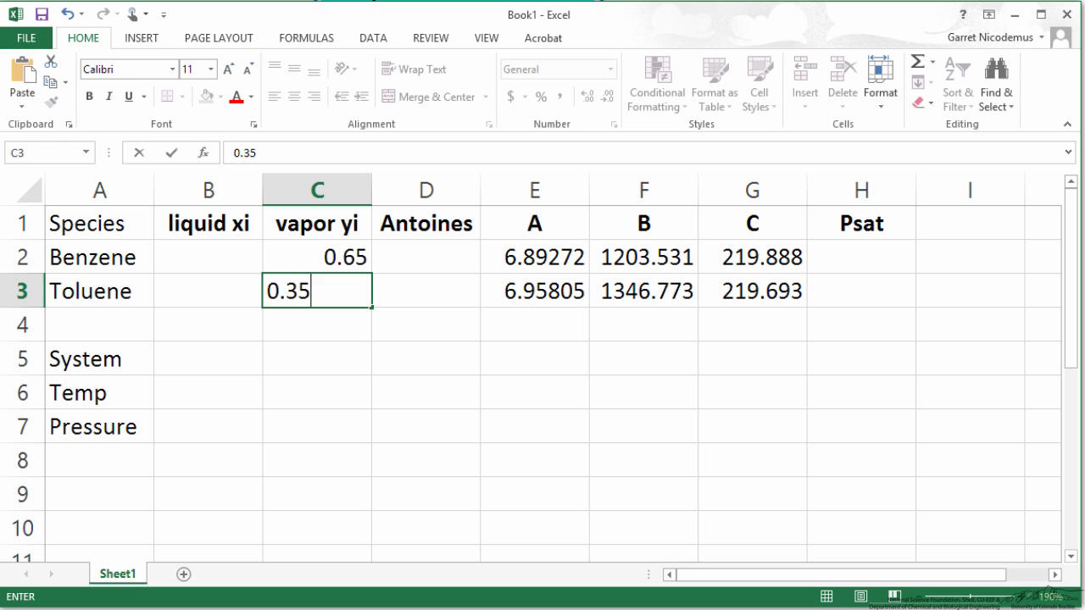
{"action": "key", "text": "Enter"}
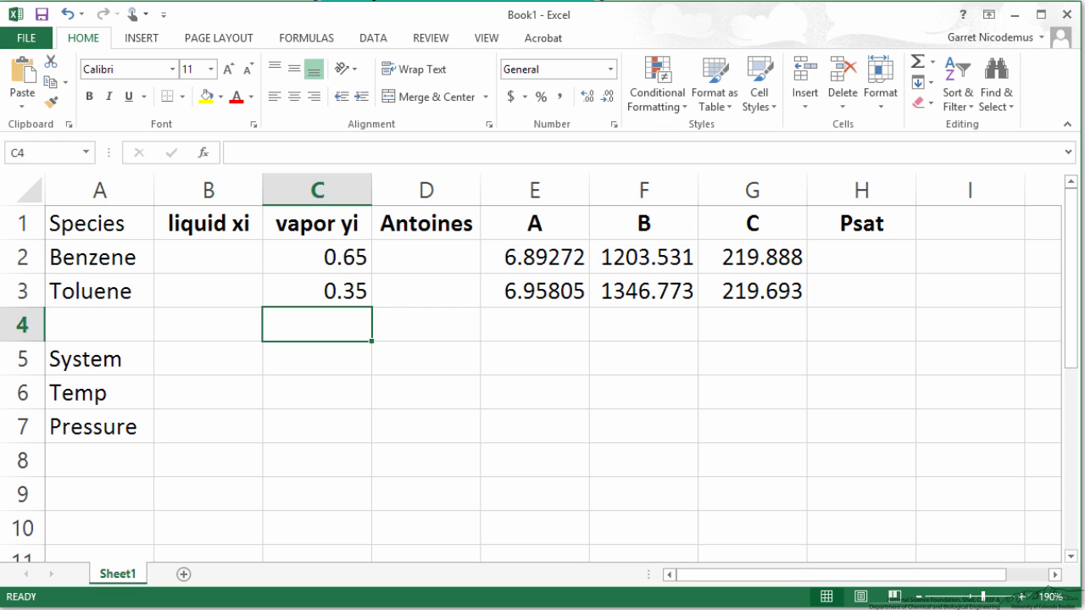
Step: Enter the system pressure as 150 mm Hg in the system conditions rows
{"action": "left_click", "coordinate": [645, 292]}
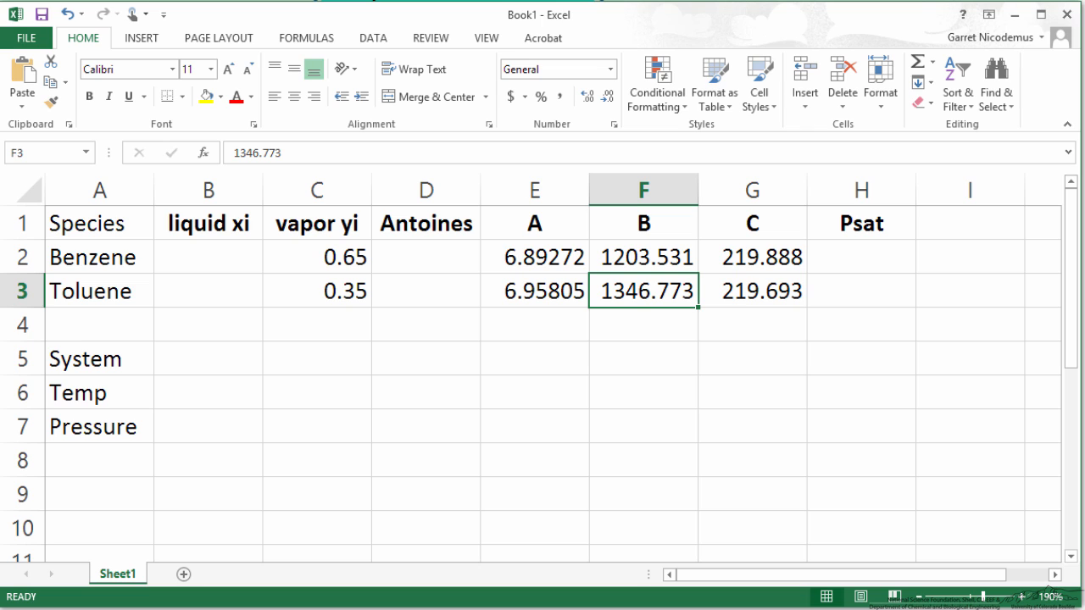
{"action": "left_click", "coordinate": [858, 257]}
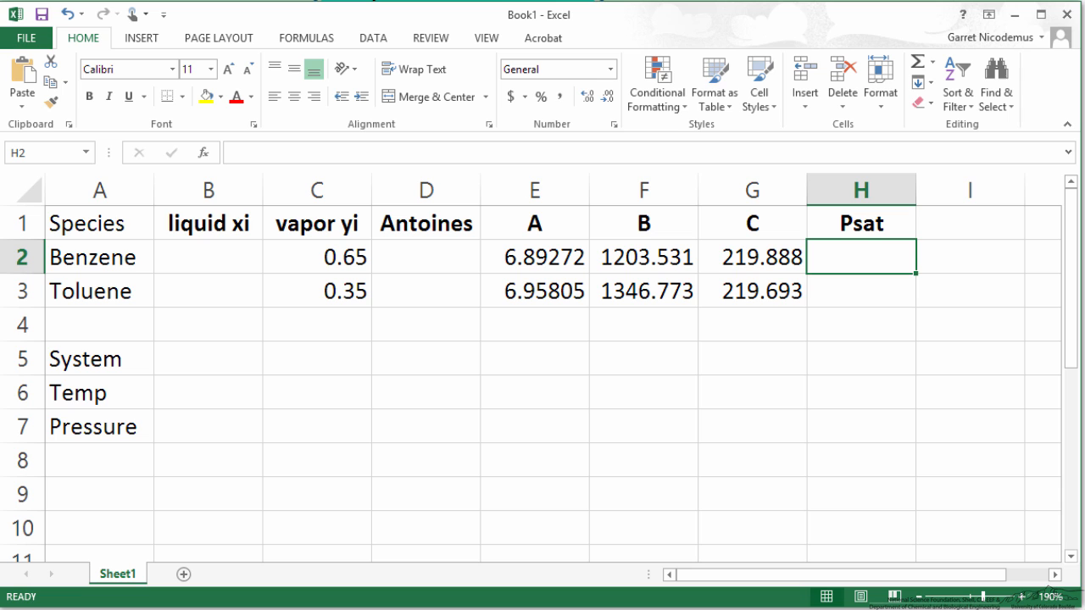
{"action": "left_click", "coordinate": [84, 359]}
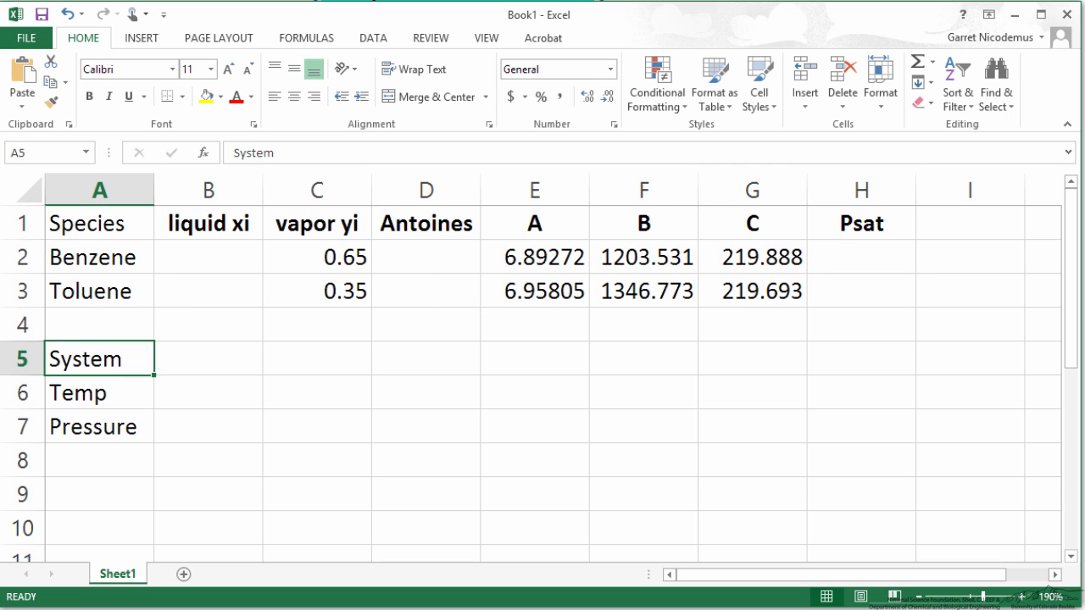
{"action": "left_click", "coordinate": [207, 394]}
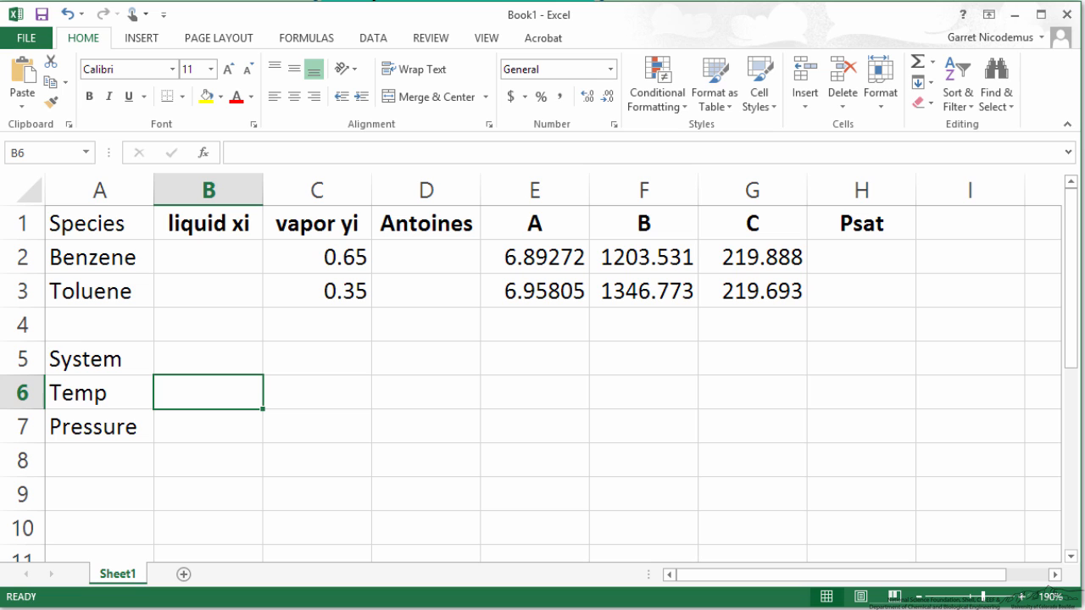
{"action": "type", "text": "150"}
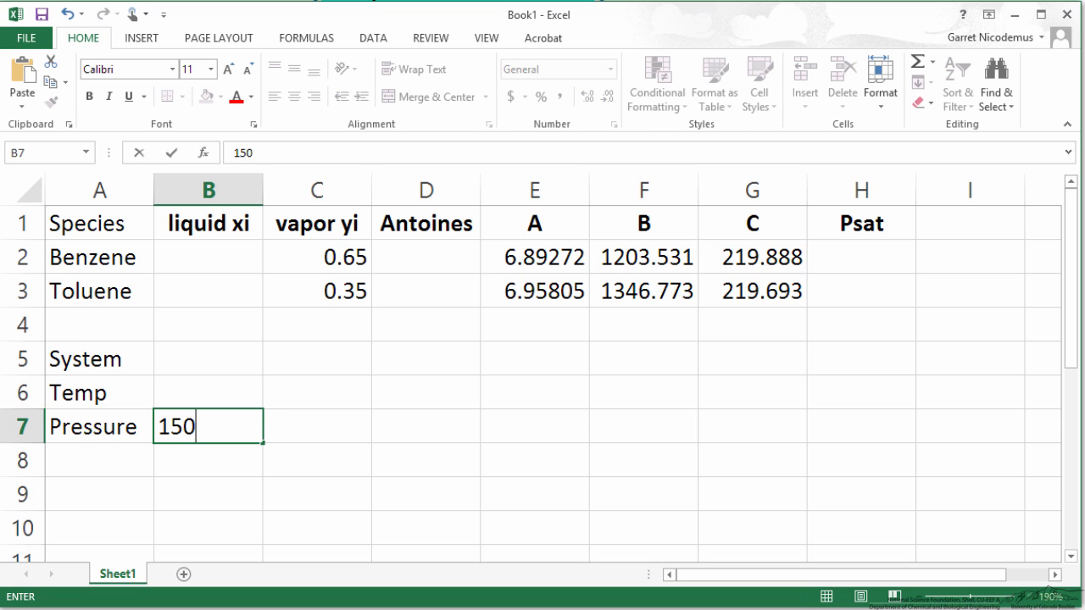
{"action": "type", "text": "mmg"}
{"action": "left_click", "coordinate": [861, 257]}
{"action": "type", "text": "="}
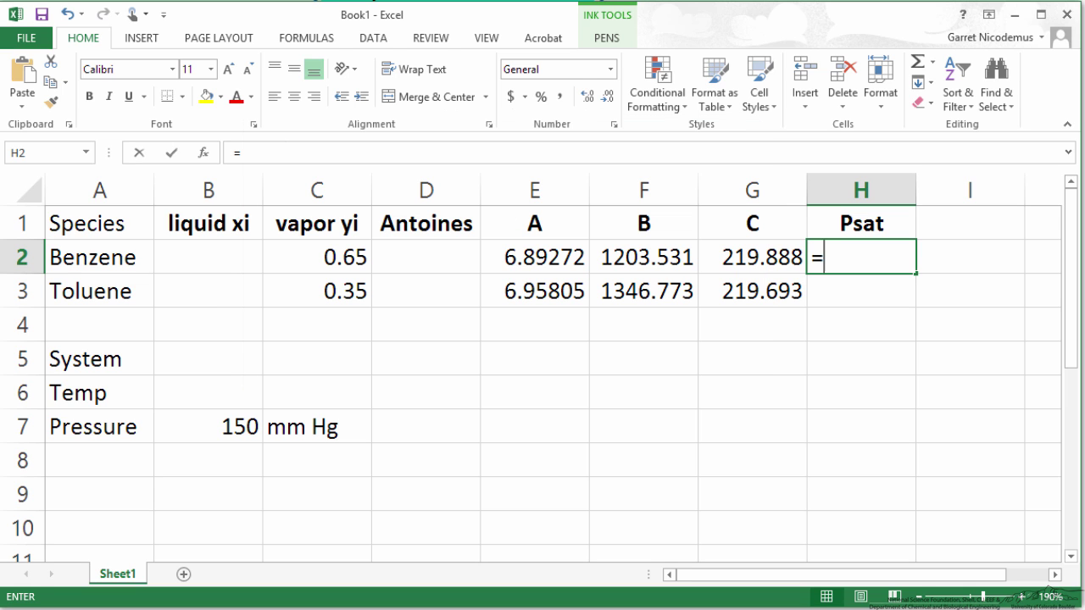
Step: Write the Psat formula =10^(A-(B/(C+T))) in benzene's Psat cell H2
{"action": "type", "text": "10"}
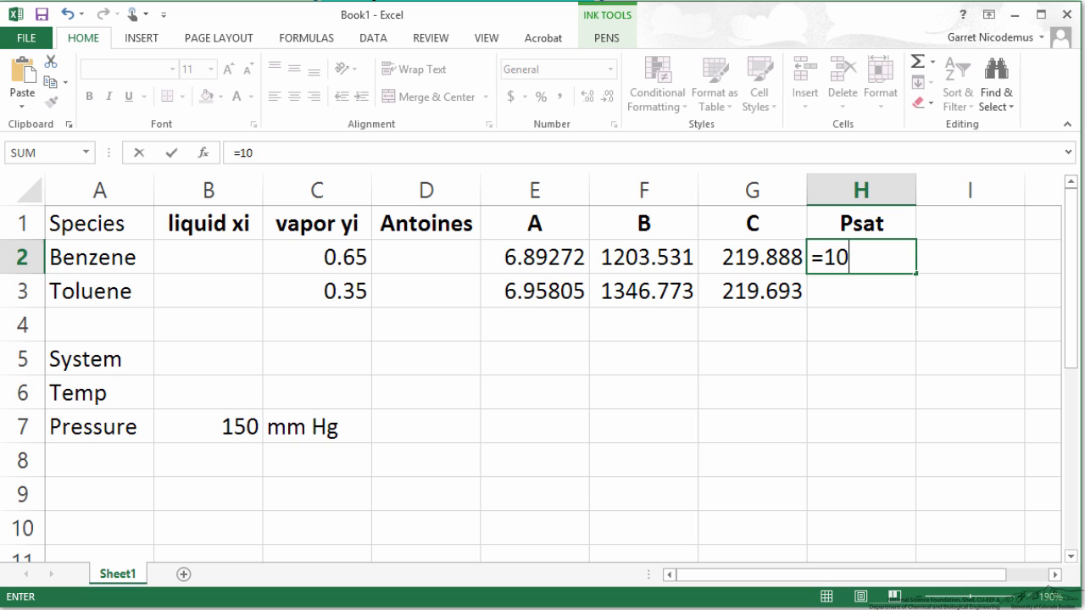
{"action": "type", "text": "^"}
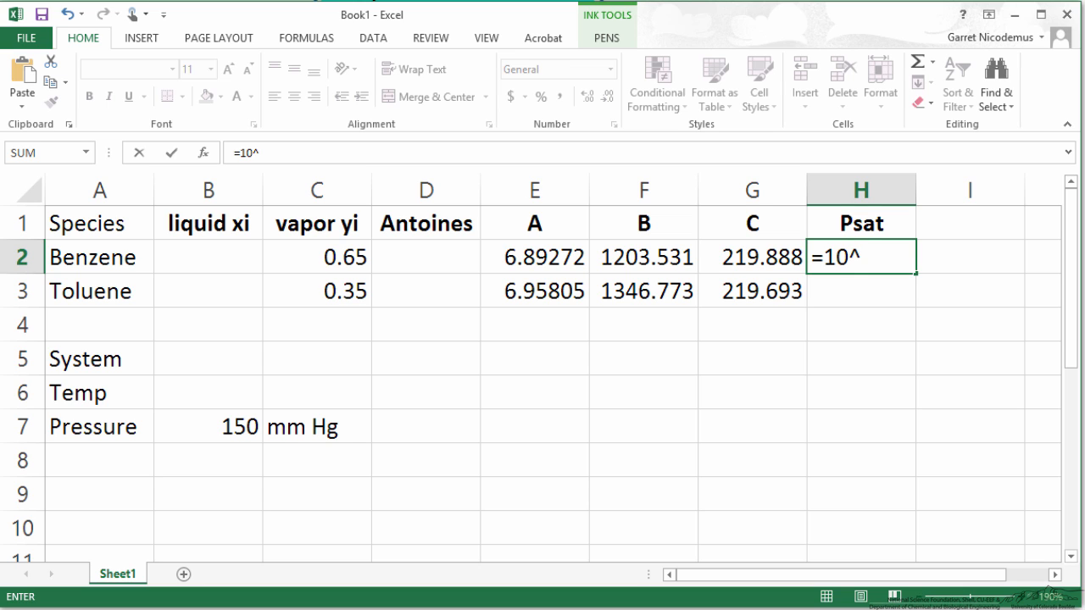
{"action": "type", "text": "(A-"}
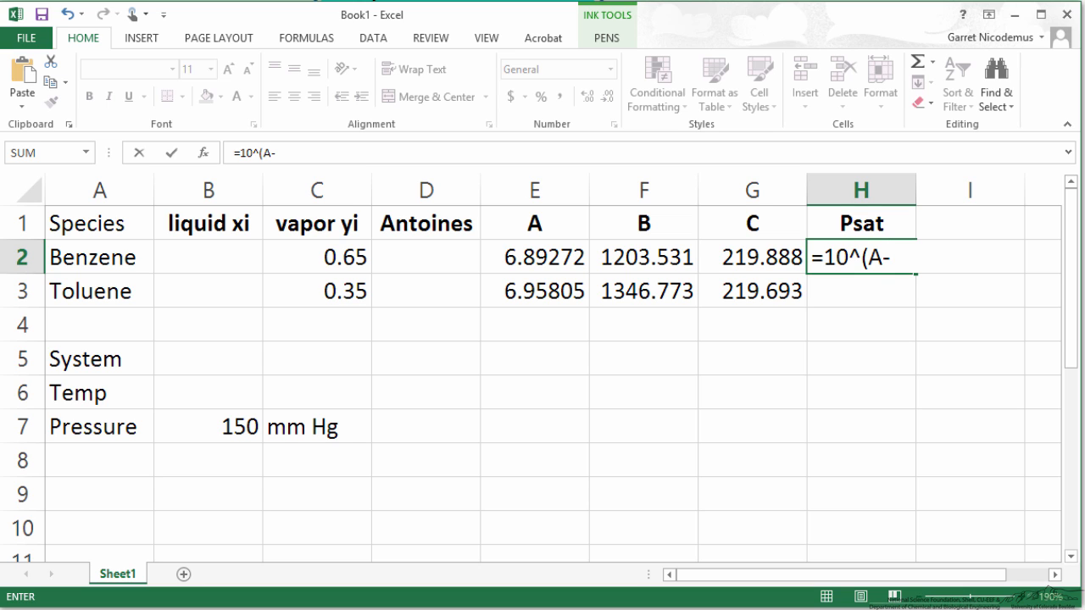
{"action": "type", "text": "(B"}
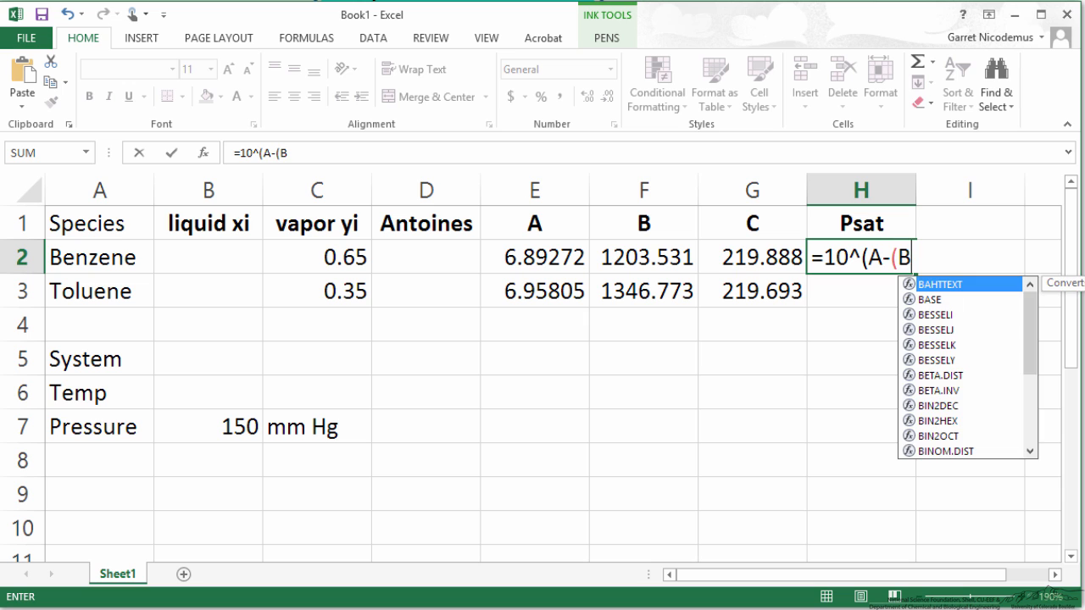
{"action": "type", "text": "/C"}
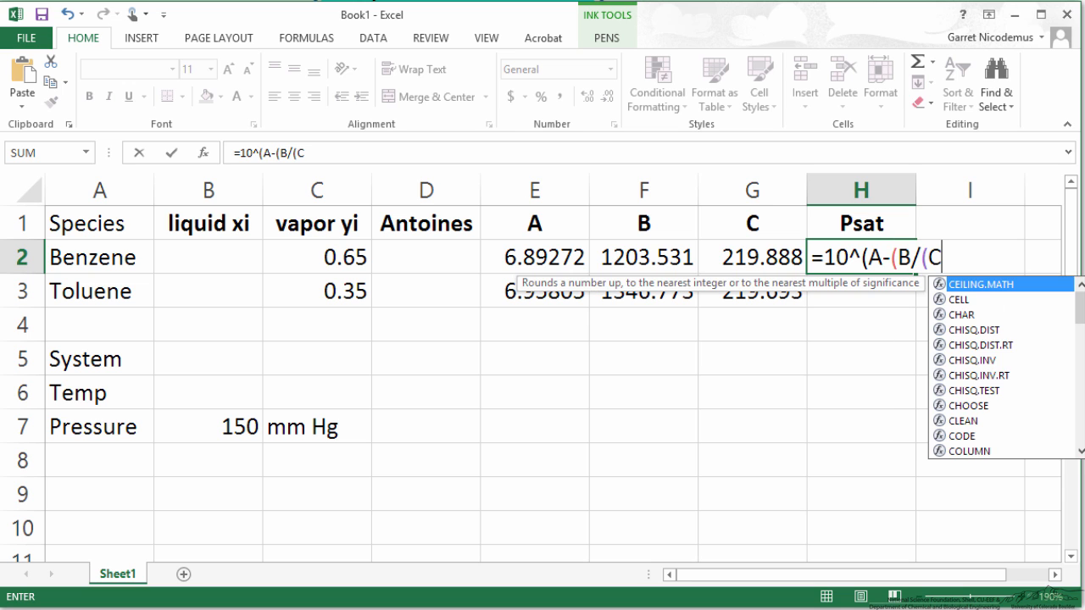
{"action": "type", "text": "+T)"}
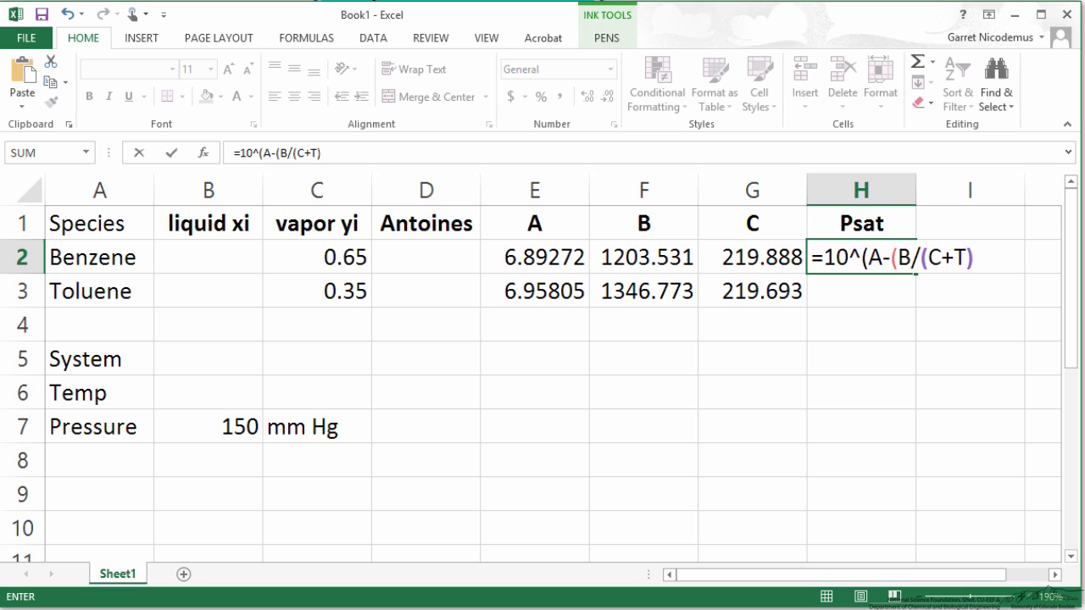
{"action": "type", "text": "))"}
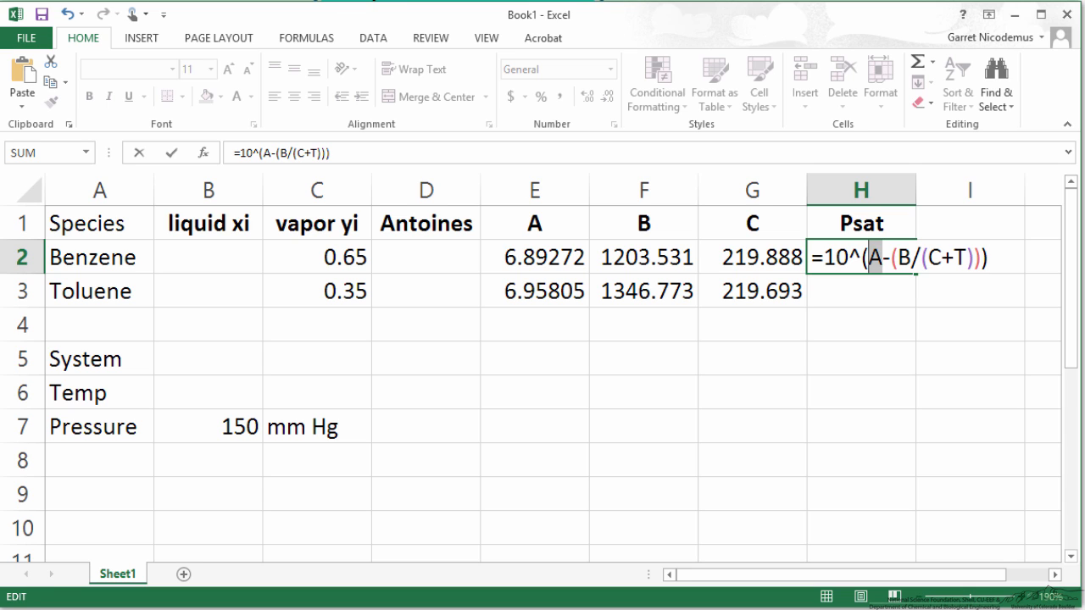
Step: Replace A, B, C with benzene's constant cells E2, F2, G2 and enter the formula
{"action": "left_click", "coordinate": [534, 258]}
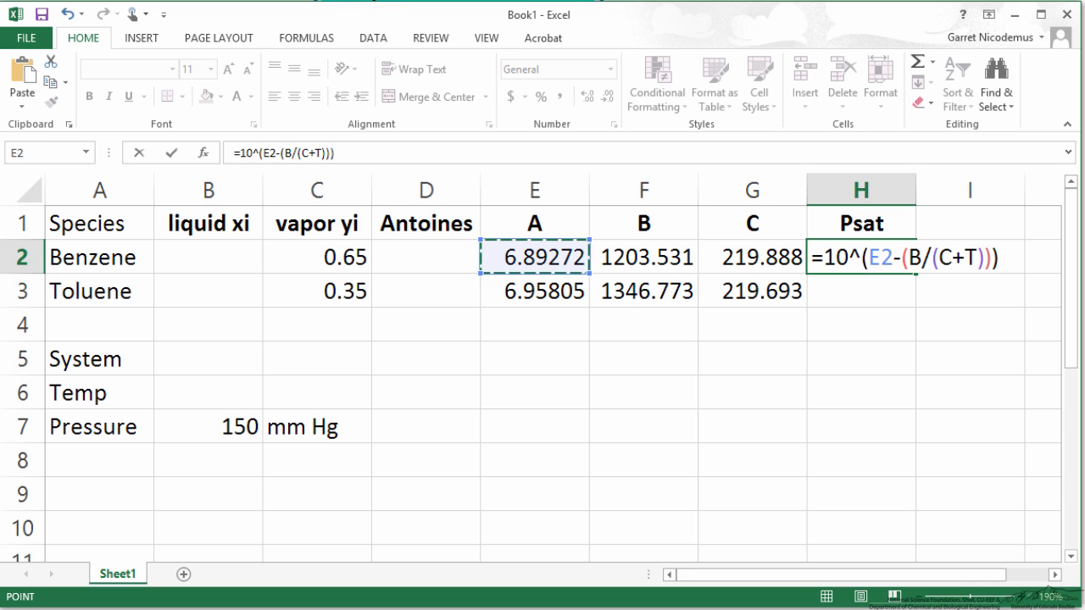
{"action": "left_click", "coordinate": [644, 258]}
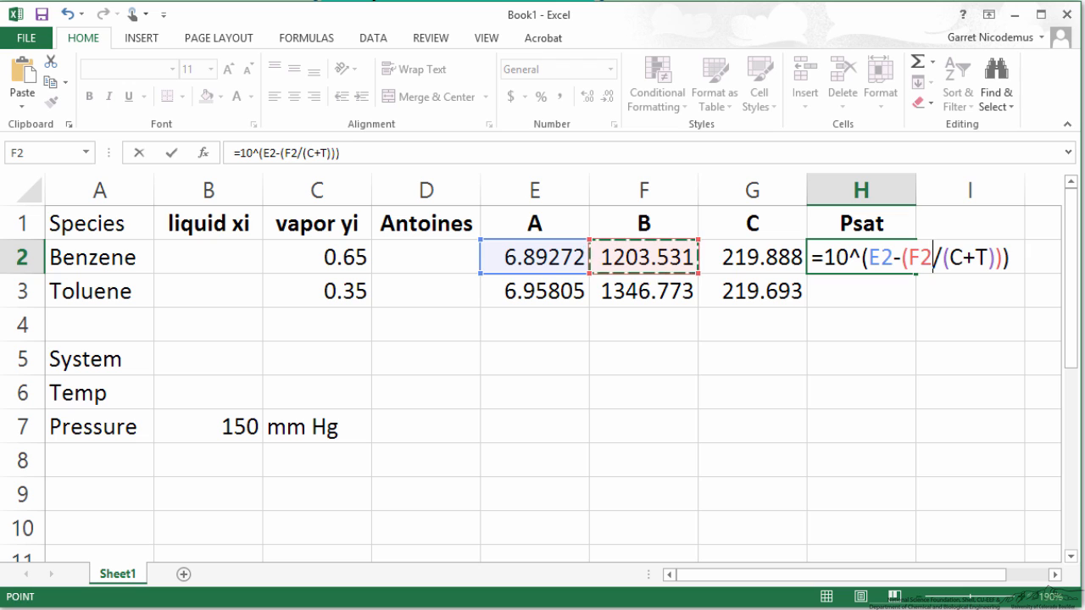
{"action": "left_click", "coordinate": [753, 258]}
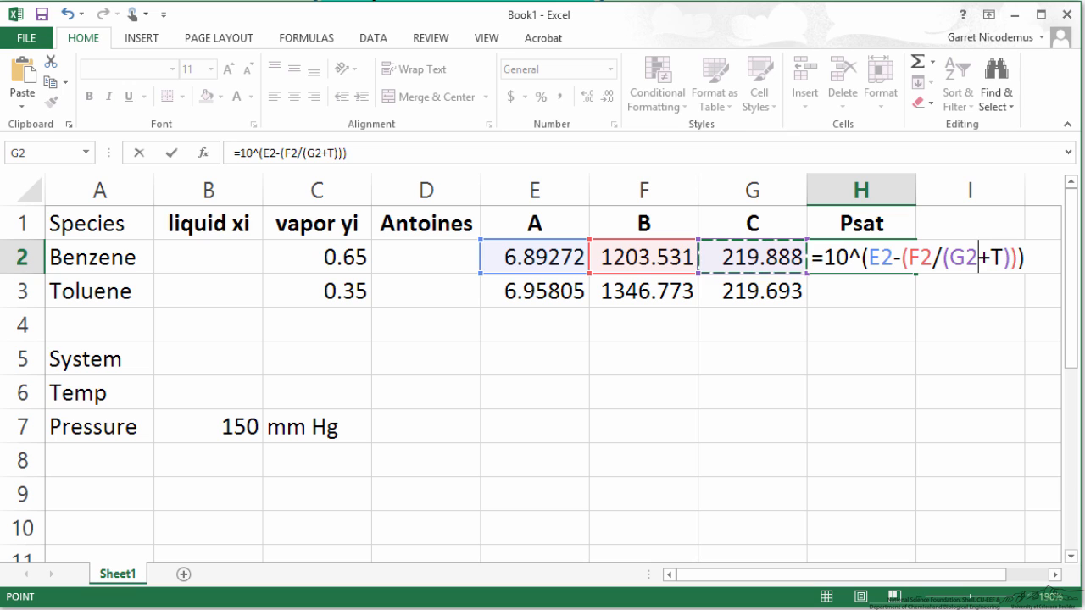
{"action": "key", "text": "Enter"}
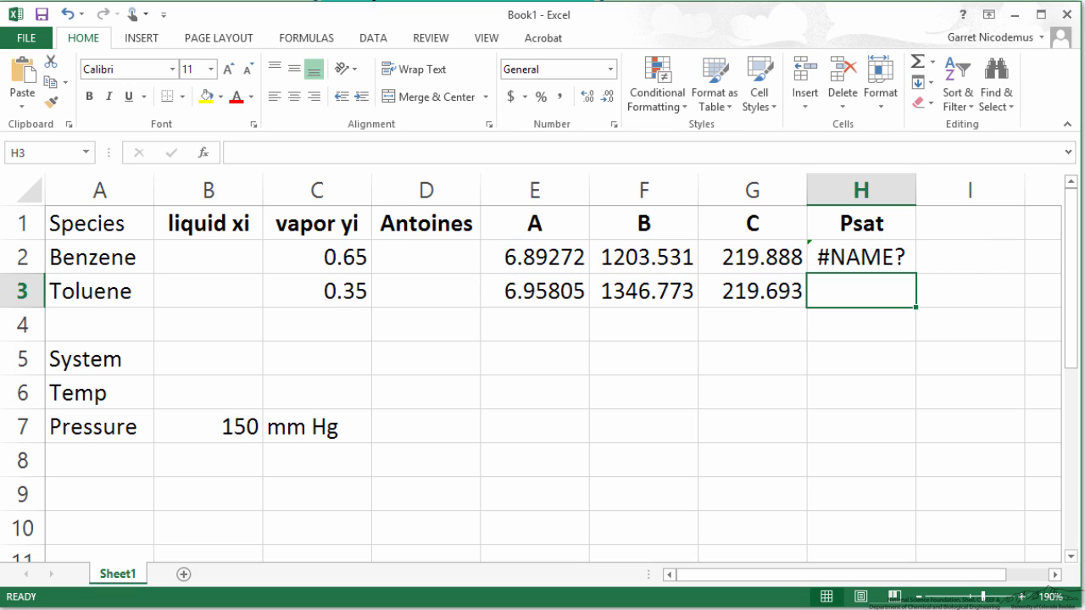
Step: Set temperature to 50 °C giving Psat 271.2364 and 92.11361, and note xi = yiP/P* on the whiteboard
{"action": "left_click", "coordinate": [207, 393]}
{"action": "type", "text": "50"}
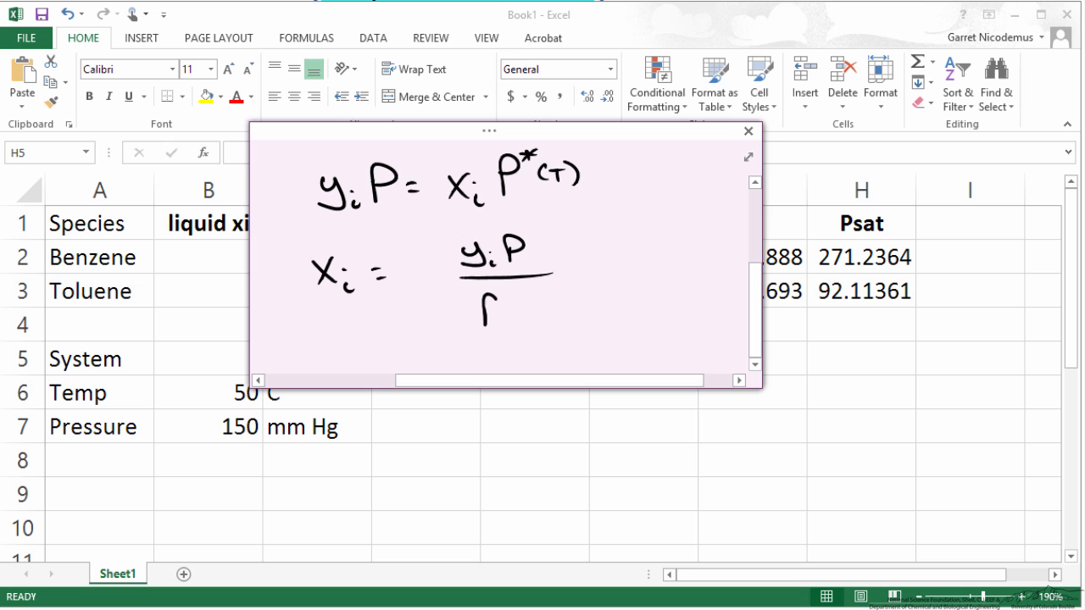
{"action": "left_click_drag", "start_coordinate": [488, 131], "coordinate": [563, 112]}
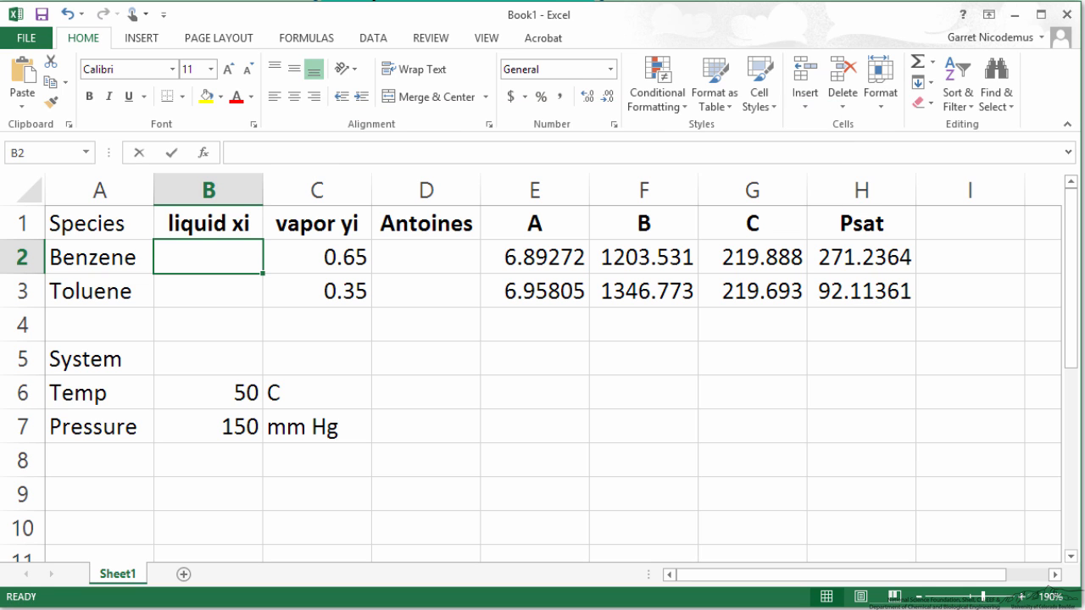
Step: Compute liquid xi as yi·P/Psat in B2:B3, giving 0.359465 for benzene and 0.569948 for toluene
{"action": "type", "text": "="}
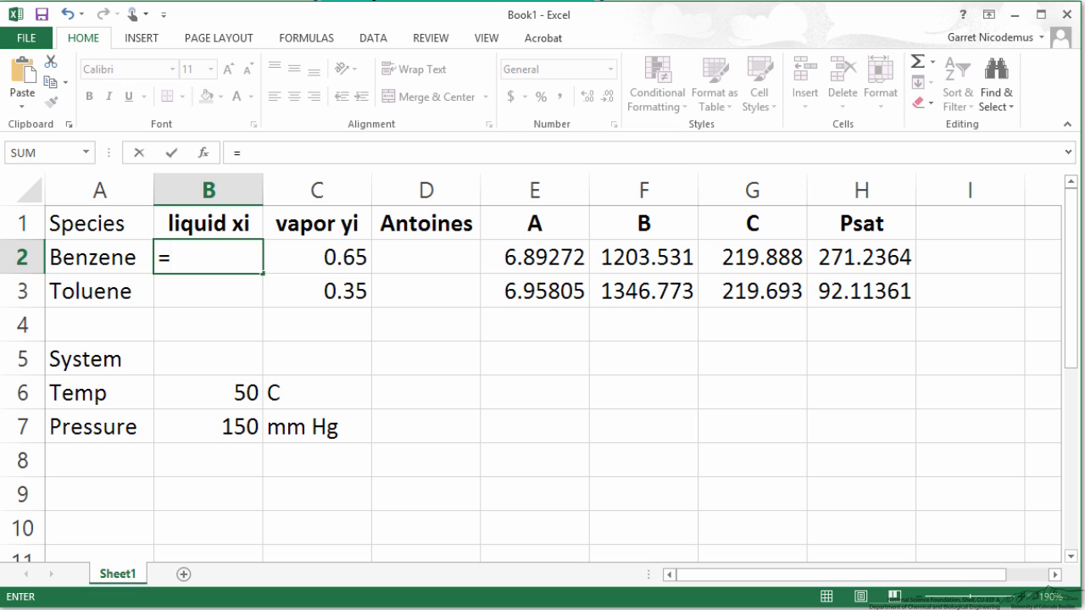
{"action": "left_click", "coordinate": [316, 258]}
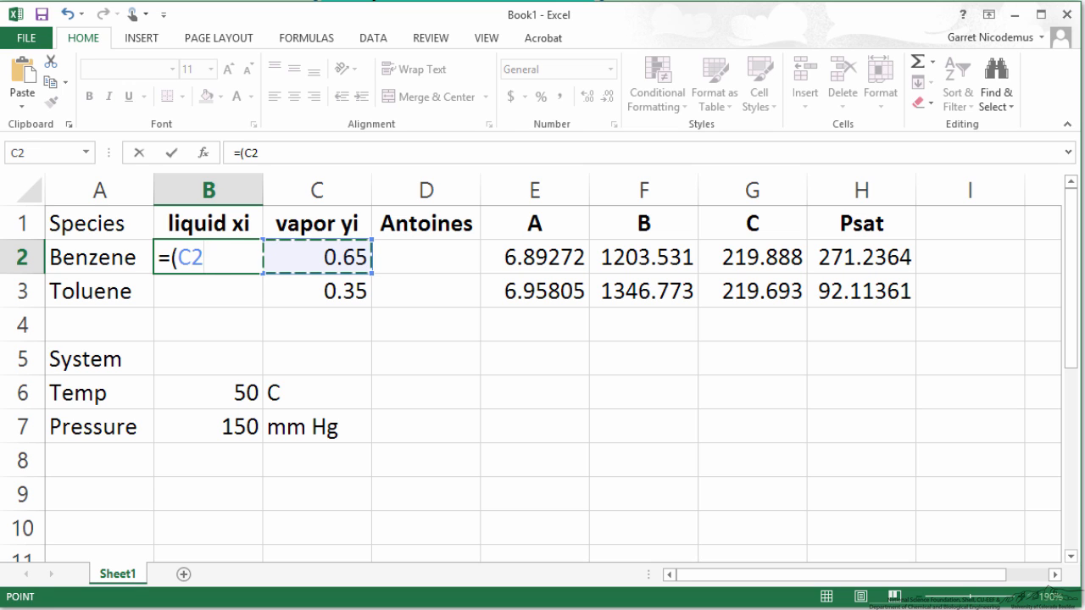
{"action": "type", "text": "*B8"}
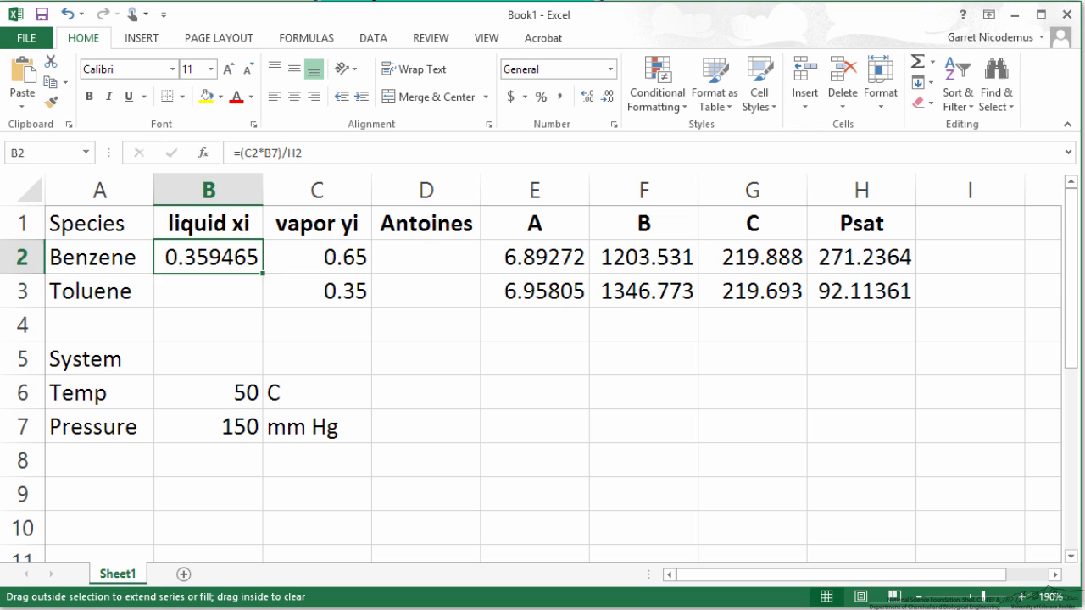
{"action": "left_click_drag", "start_coordinate": [207, 258], "coordinate": [207, 291]}
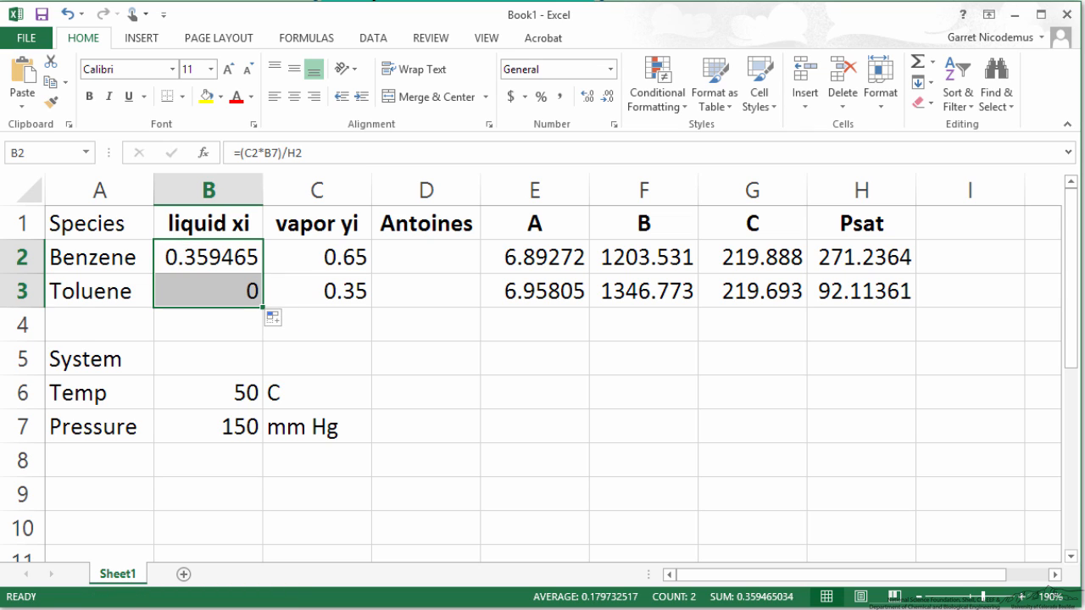
{"action": "left_click", "coordinate": [207, 291]}
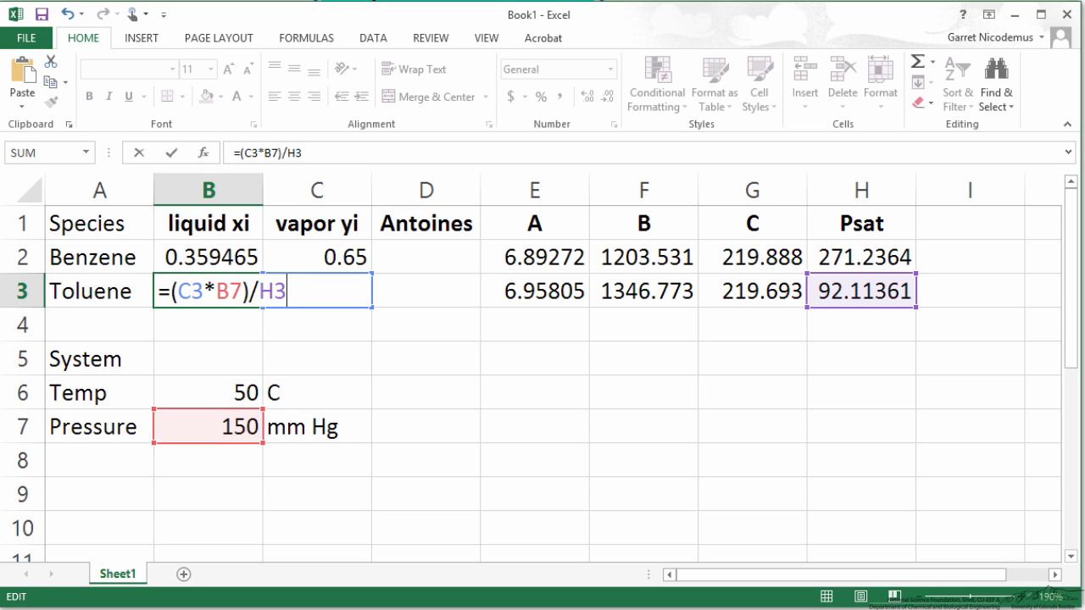
{"action": "key", "text": "Enter"}
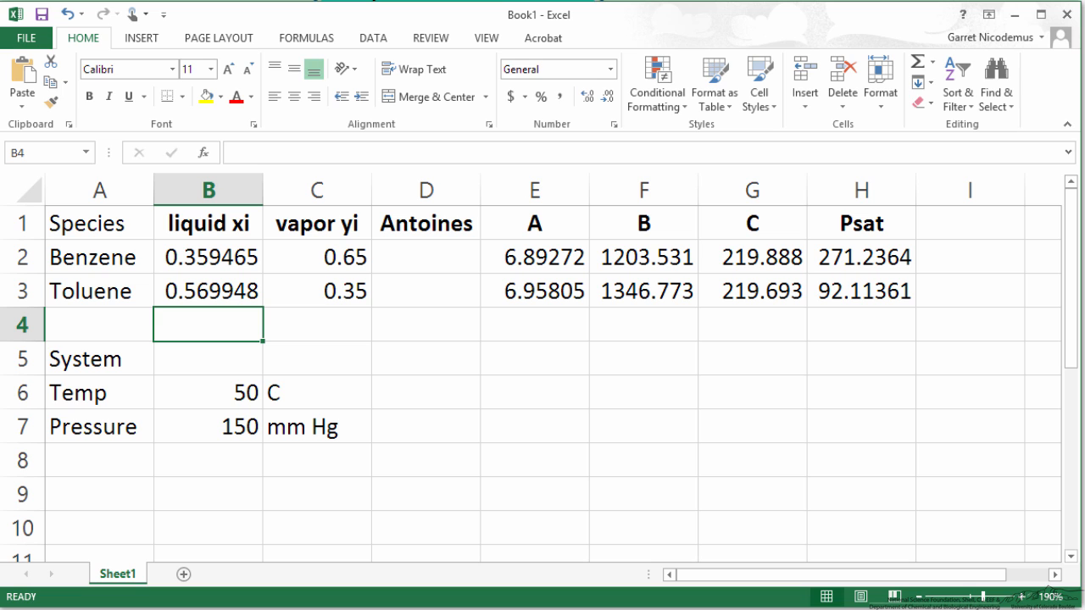
Step: Sum the liquid fractions in B4 with =SUM(B2:B3), giving 0.929413
{"action": "type", "text": "=SUM"}
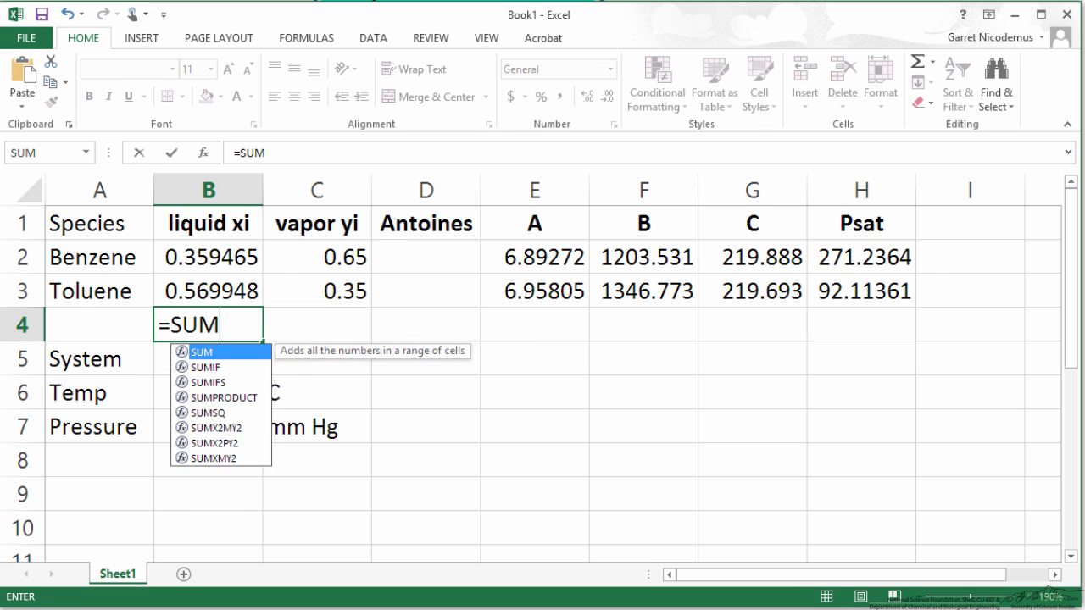
{"action": "key", "text": "Enter"}
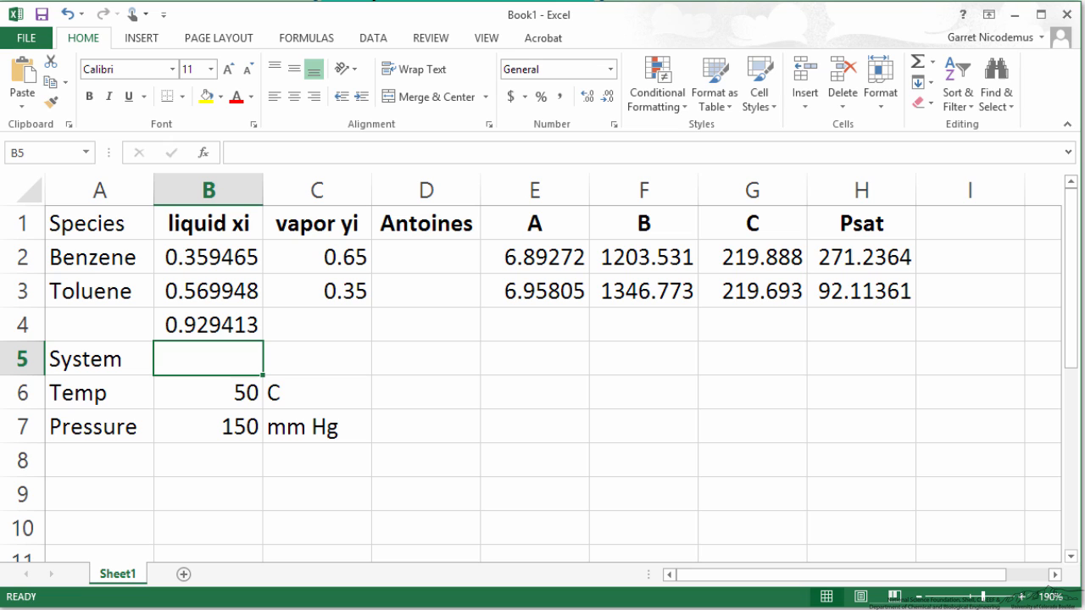
{"action": "left_click", "coordinate": [373, 38]}
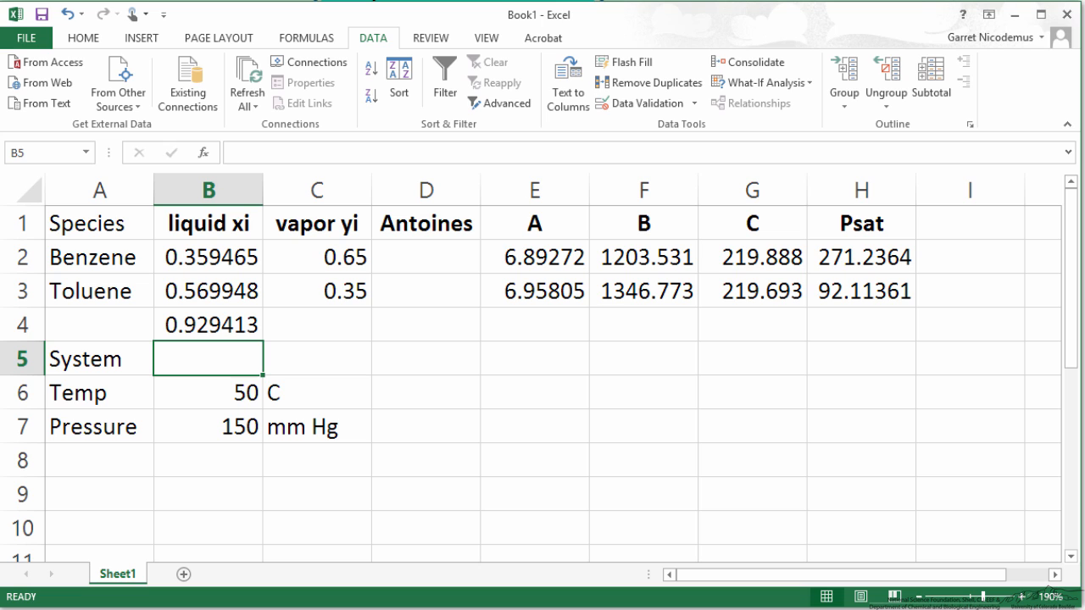
Step: Goal Seek the xi sum B4 to 1 by changing temperature B6, solving T ≈ 48.22229 °C
{"action": "left_click", "coordinate": [770, 83]}
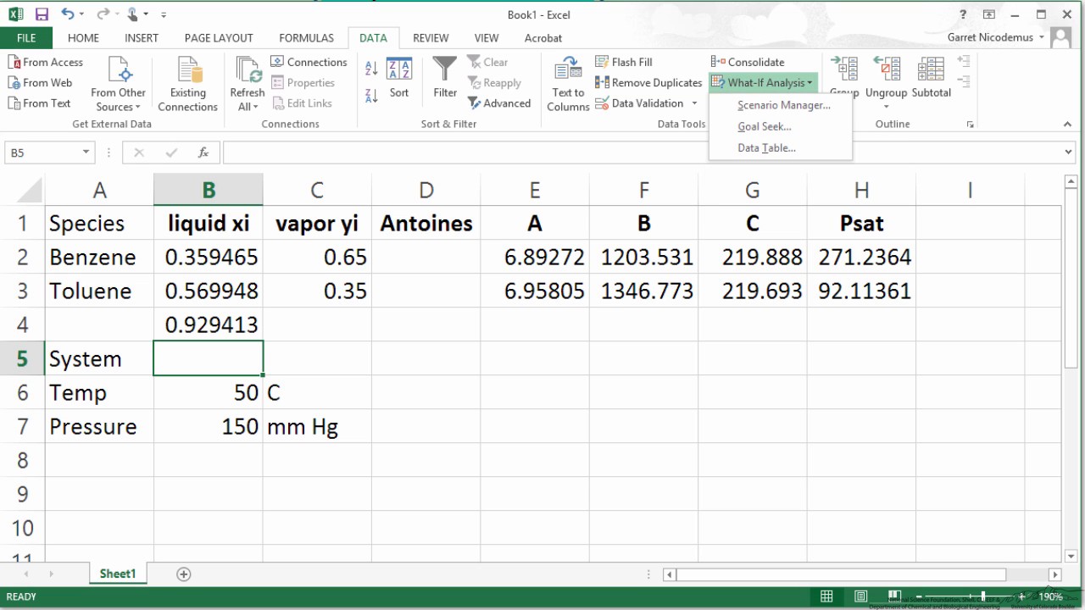
{"action": "mouse_move", "coordinate": [763, 126]}
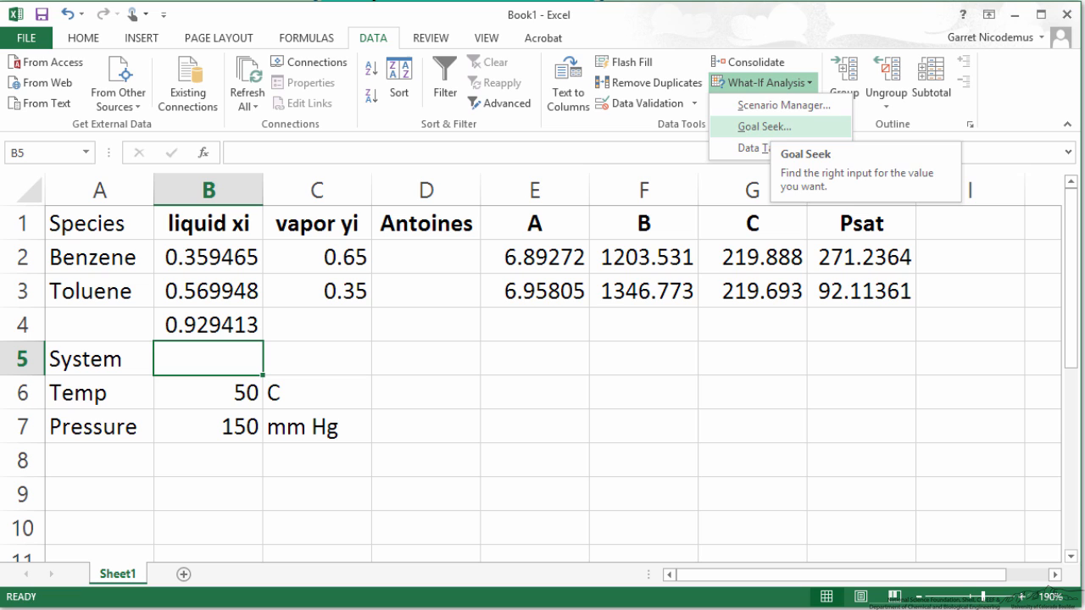
{"action": "left_click", "coordinate": [760, 125]}
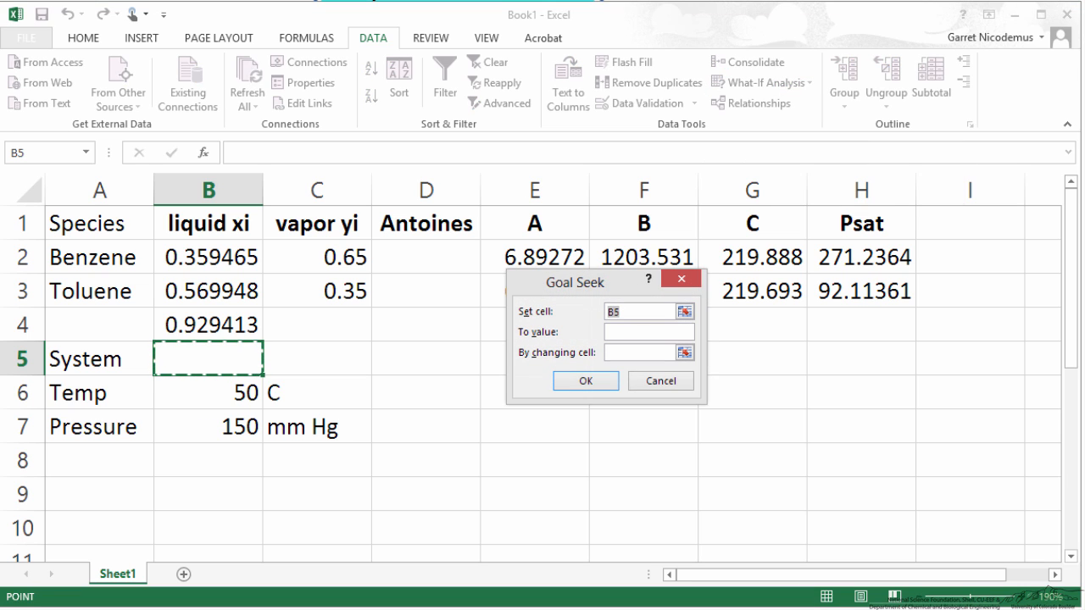
{"action": "left_click", "coordinate": [207, 326]}
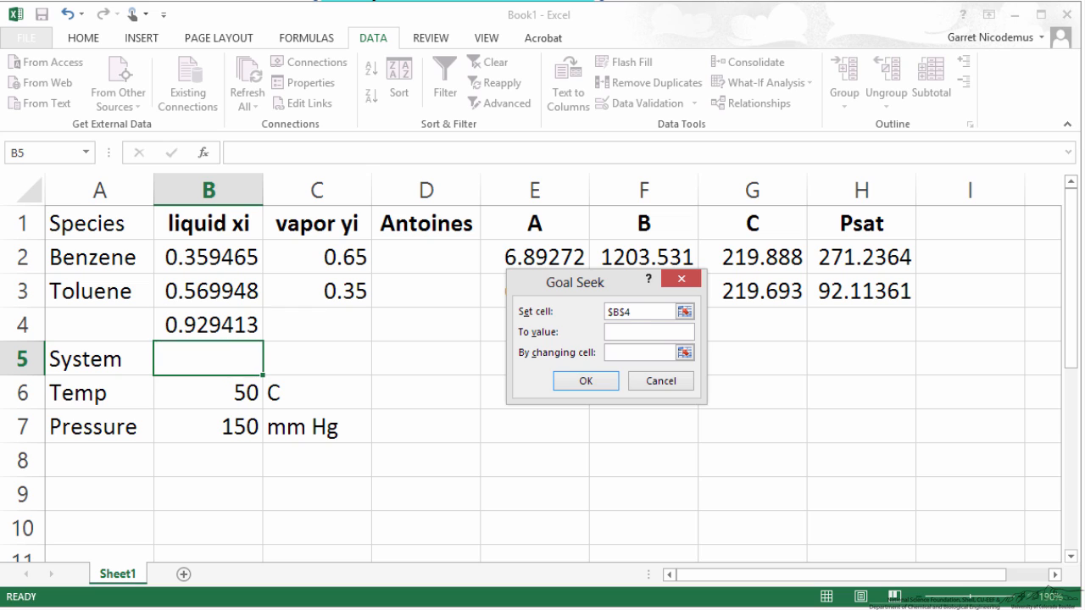
{"action": "type", "text": "1"}
{"action": "type", "text": "$B$6"}
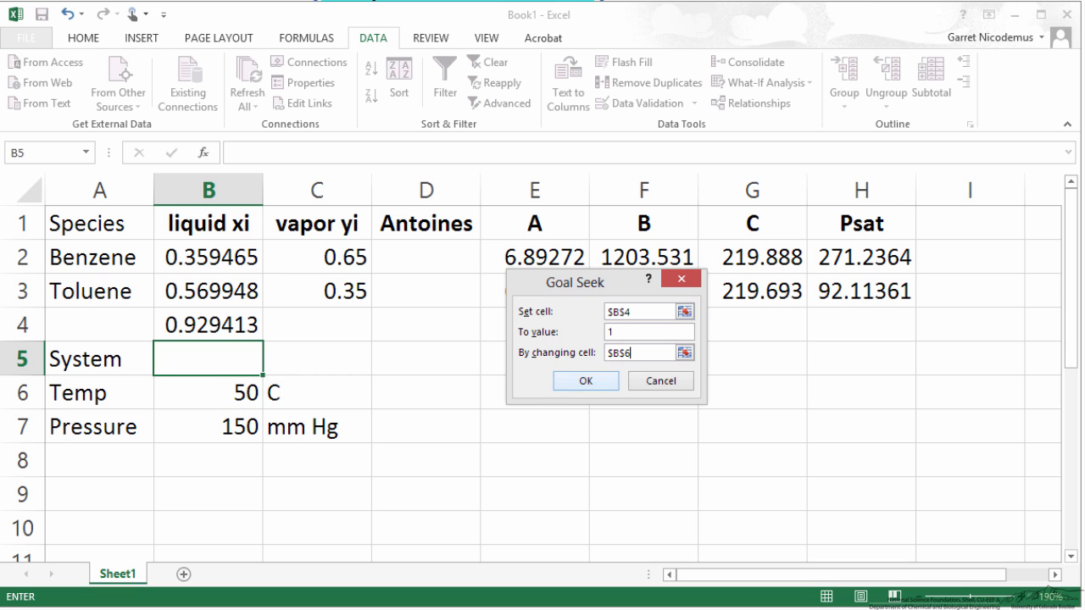
{"action": "left_click", "coordinate": [587, 380]}
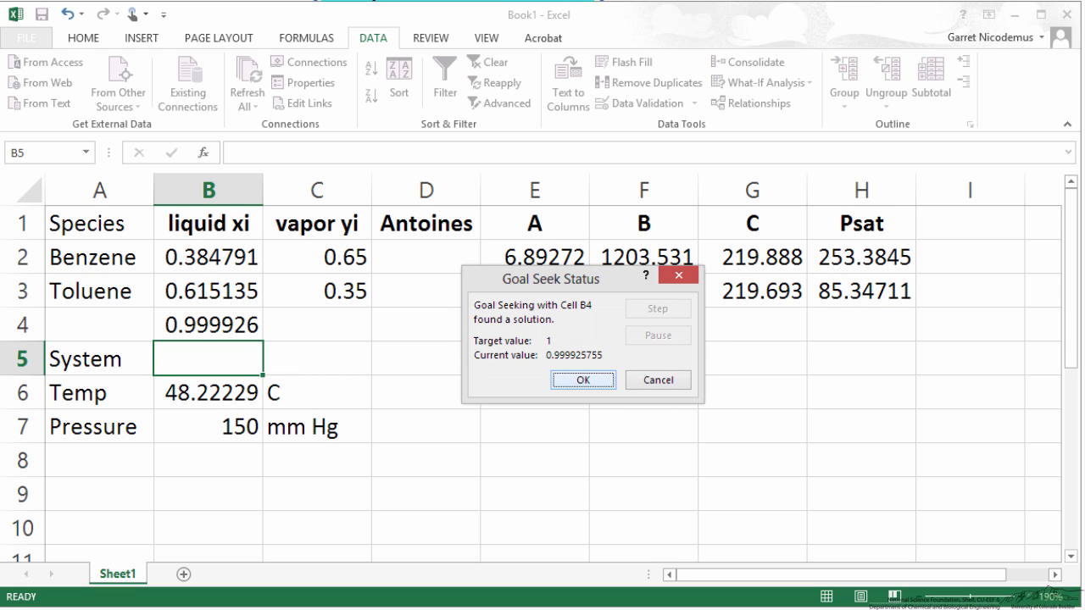
{"action": "left_click", "coordinate": [583, 380]}
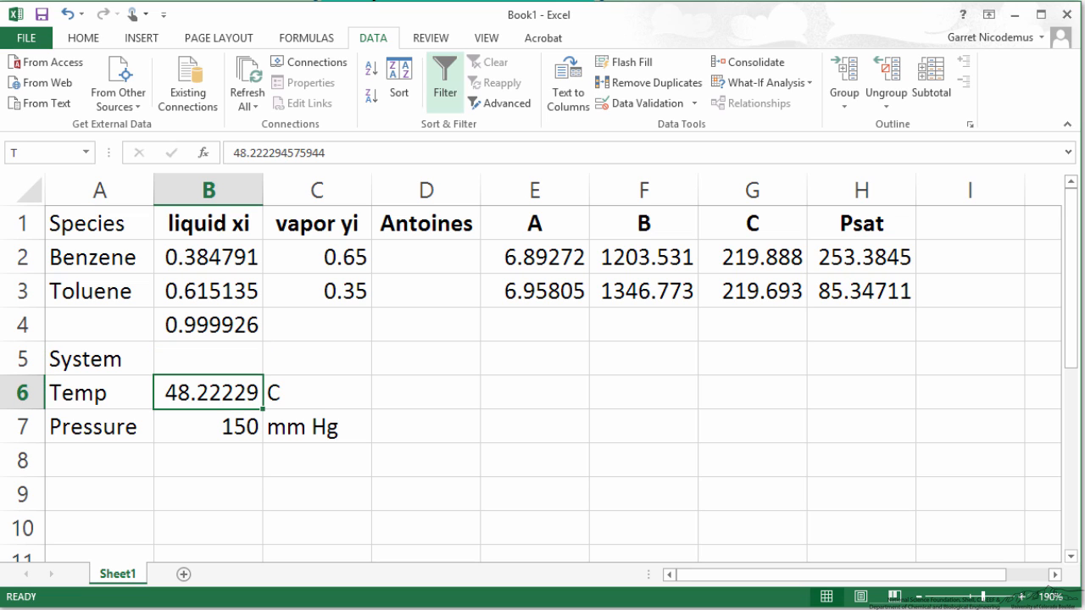
{"action": "left_click", "coordinate": [83, 37]}
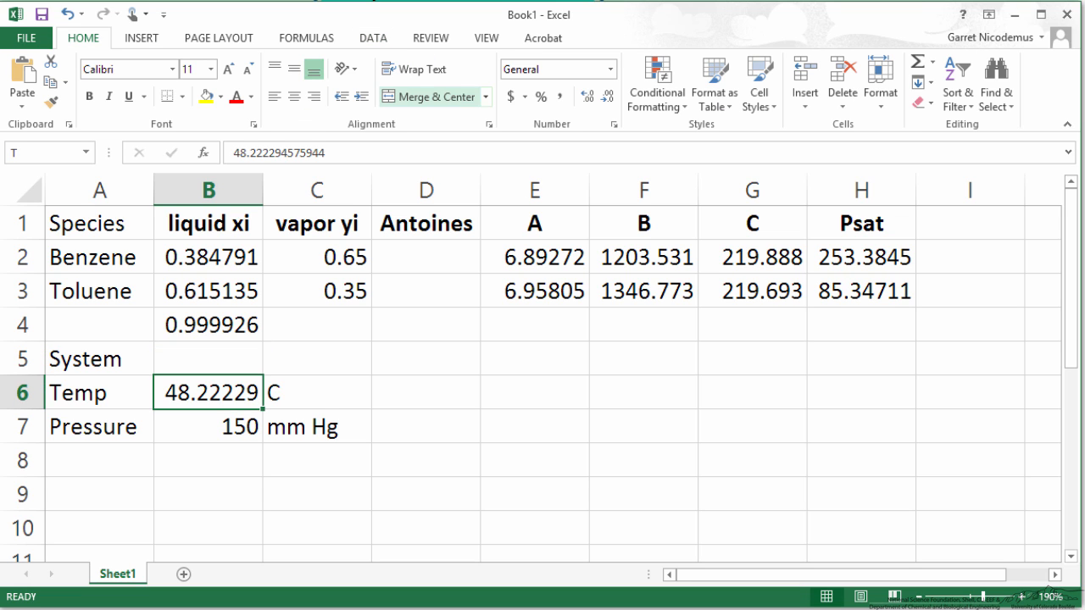